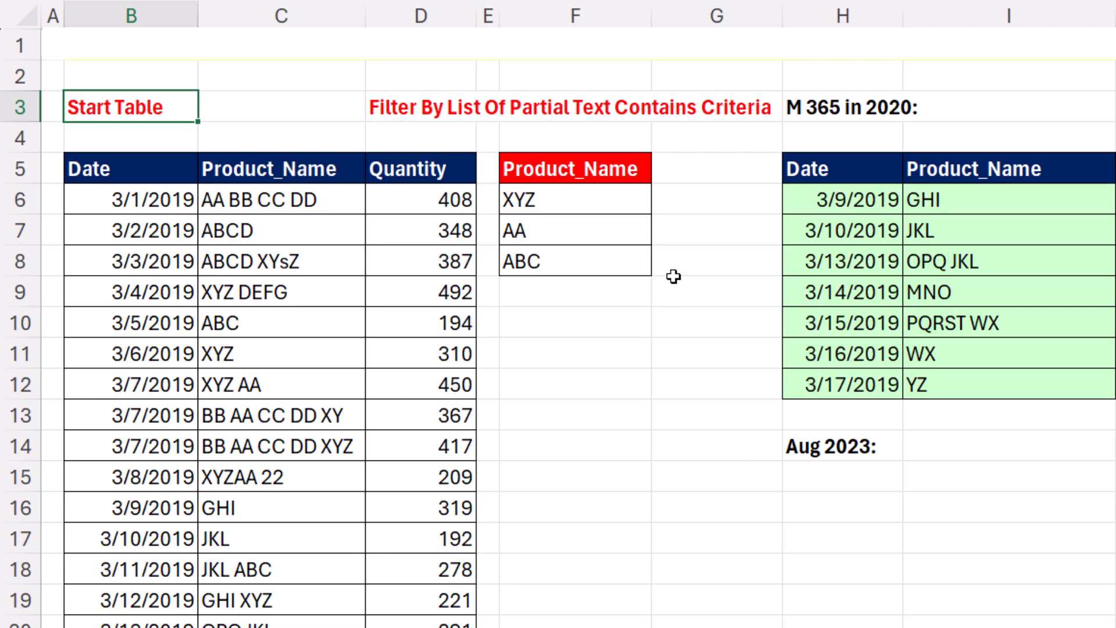
pyautogui.moveTo(594, 190)
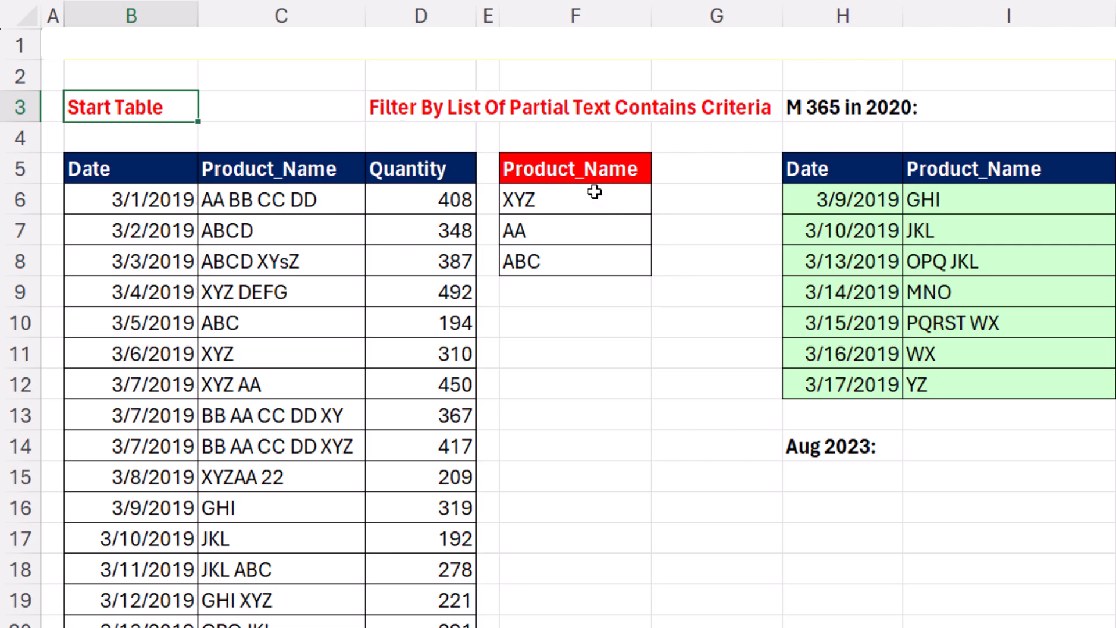
pyautogui.moveTo(564, 222)
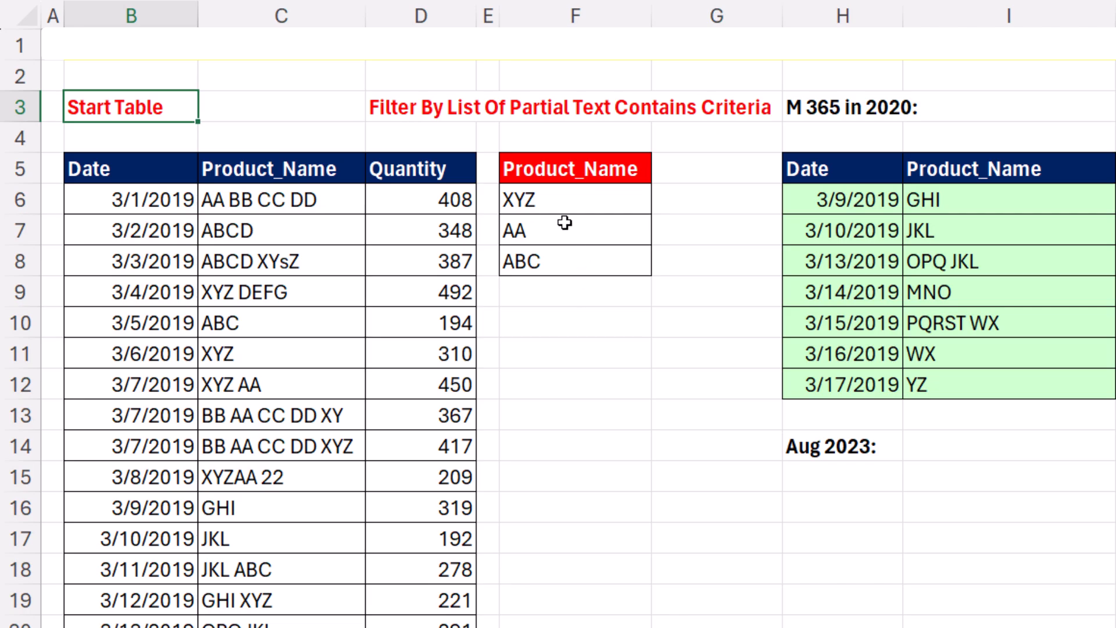
# - Enter =SEARCH(F6,C6:C24) in H15, spilling match positions and #VALUE! errors
pyautogui.click(574, 200)
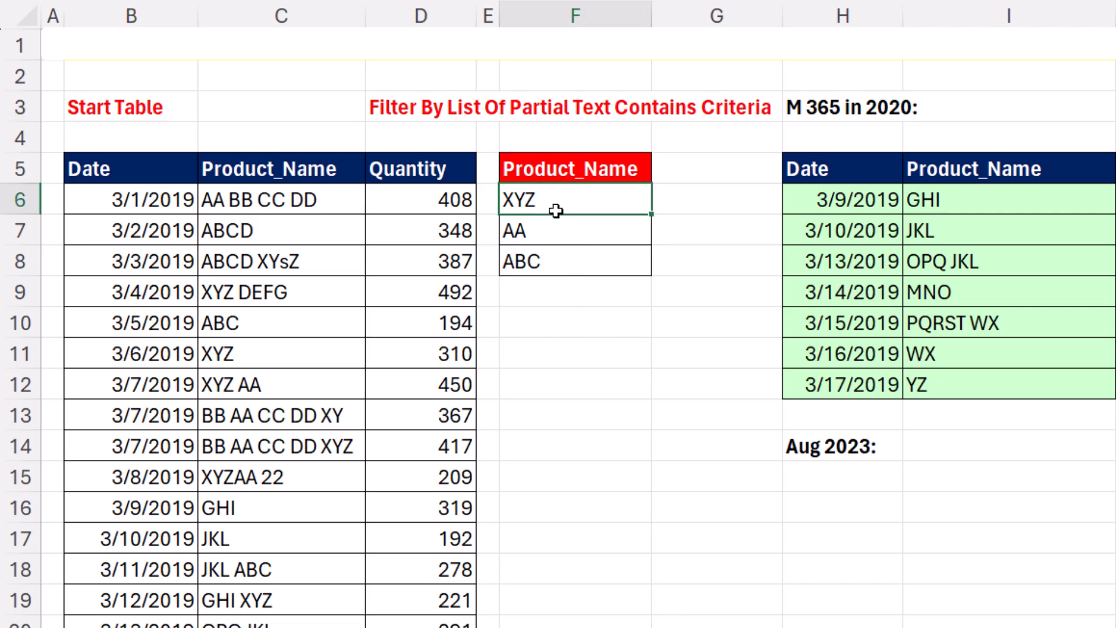
pyautogui.click(279, 353)
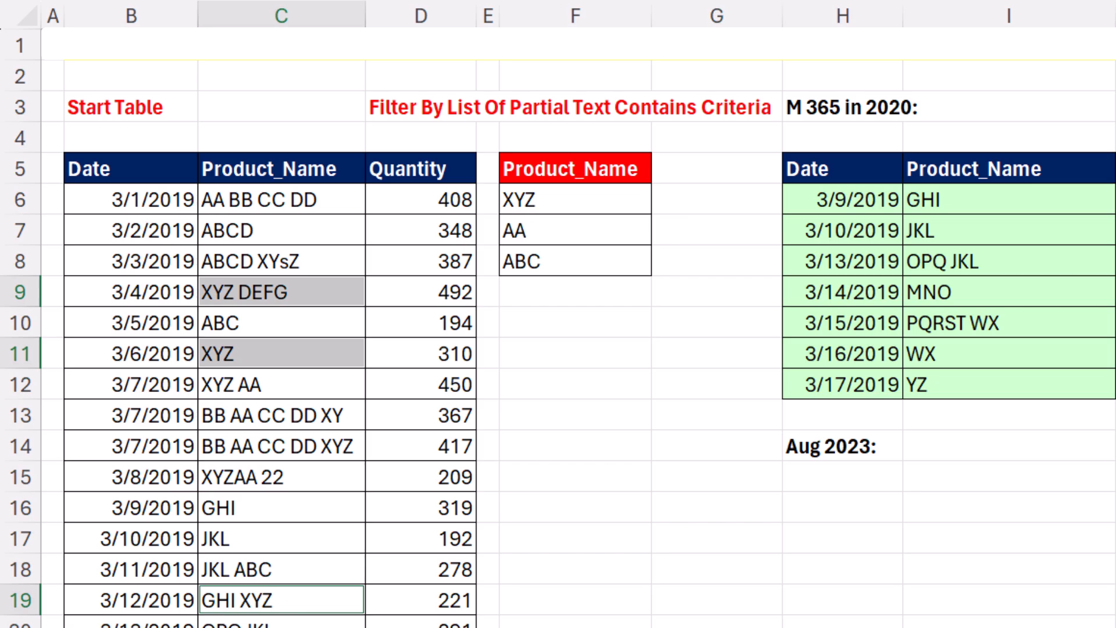
pyautogui.moveTo(563, 247)
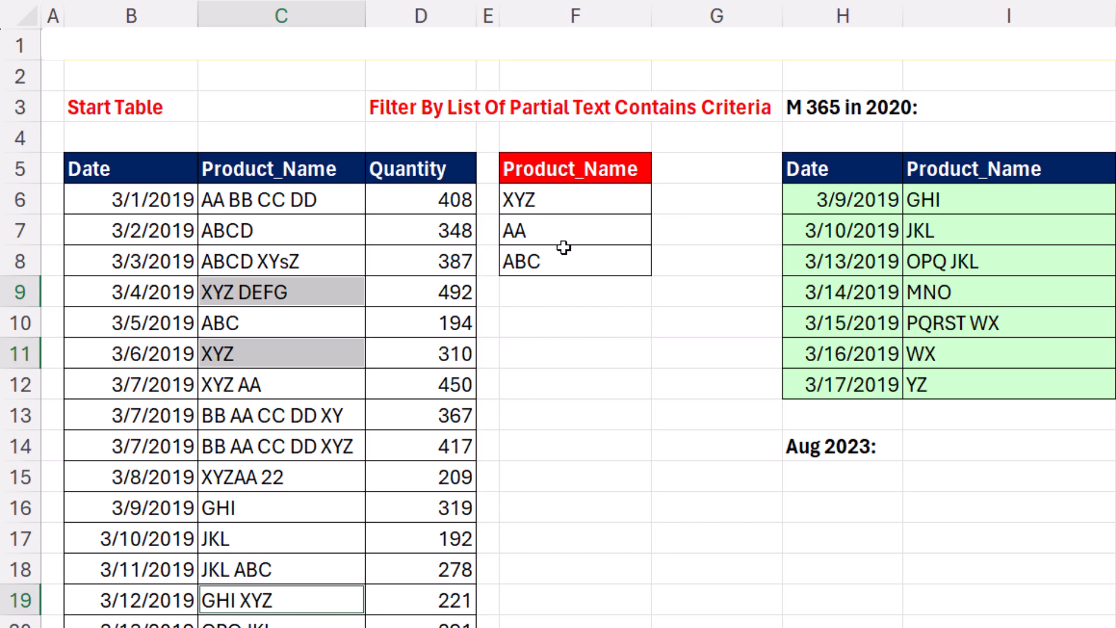
pyautogui.moveTo(552, 233)
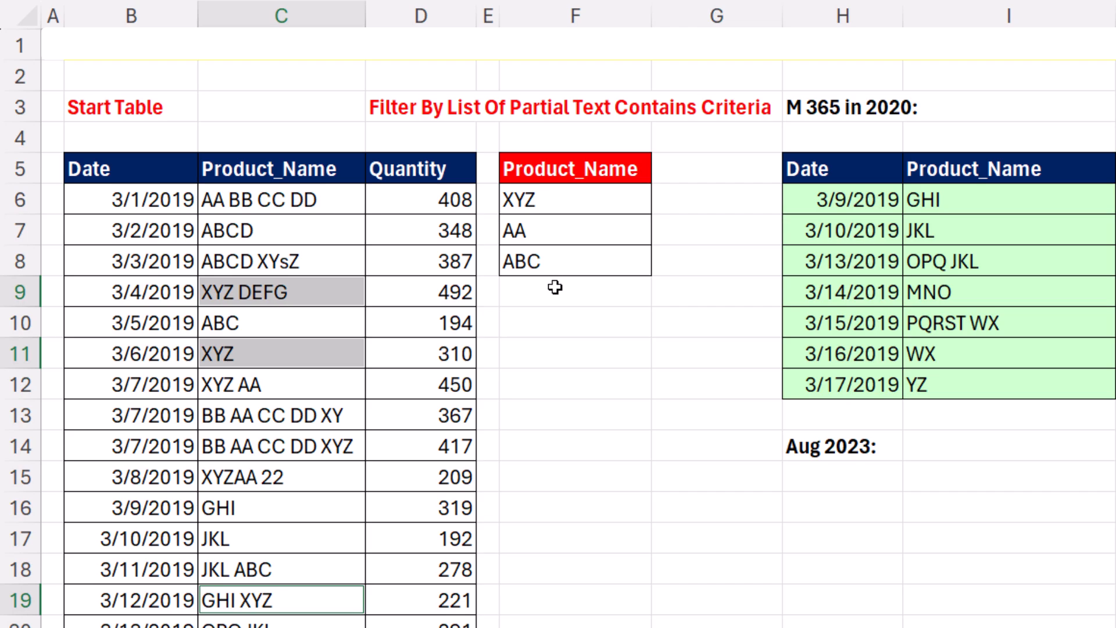
pyautogui.moveTo(600, 310)
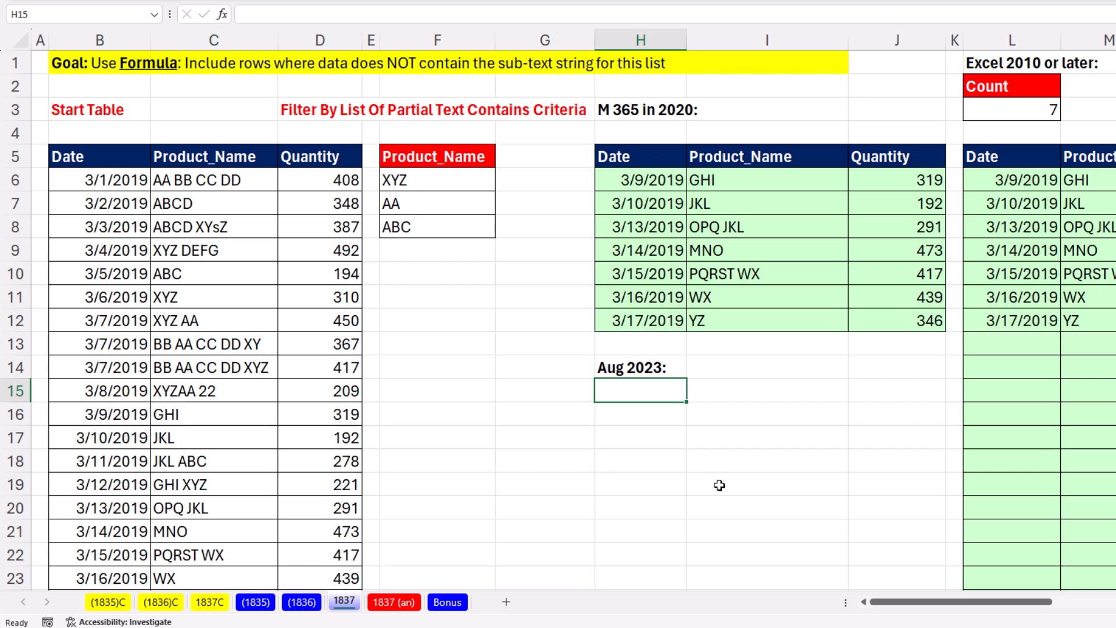
pyautogui.moveTo(682, 355)
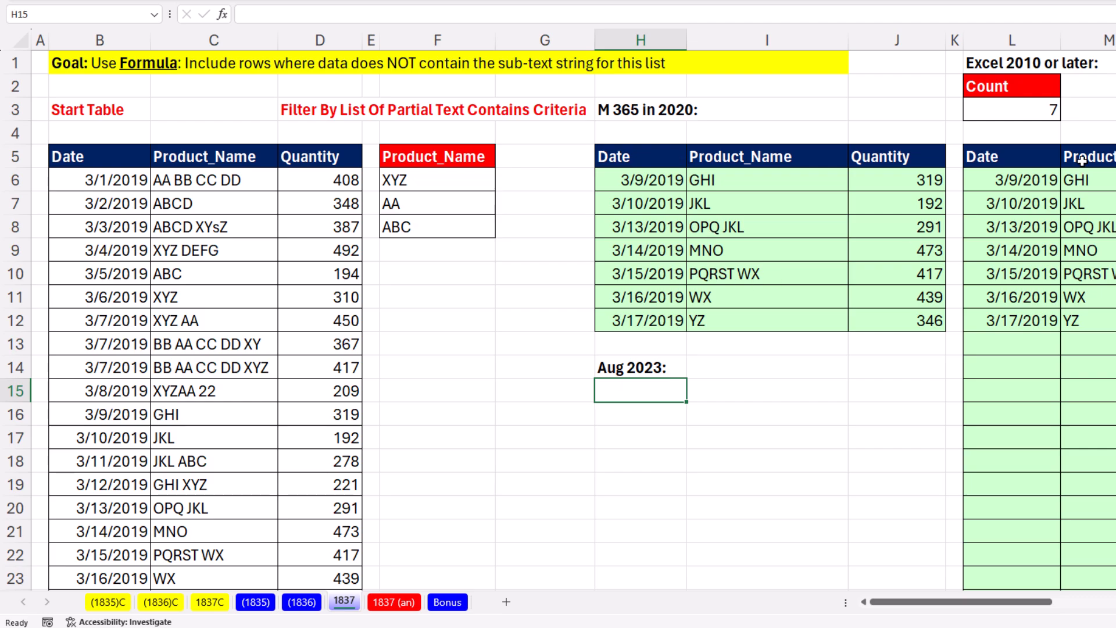
pyautogui.moveTo(639, 409)
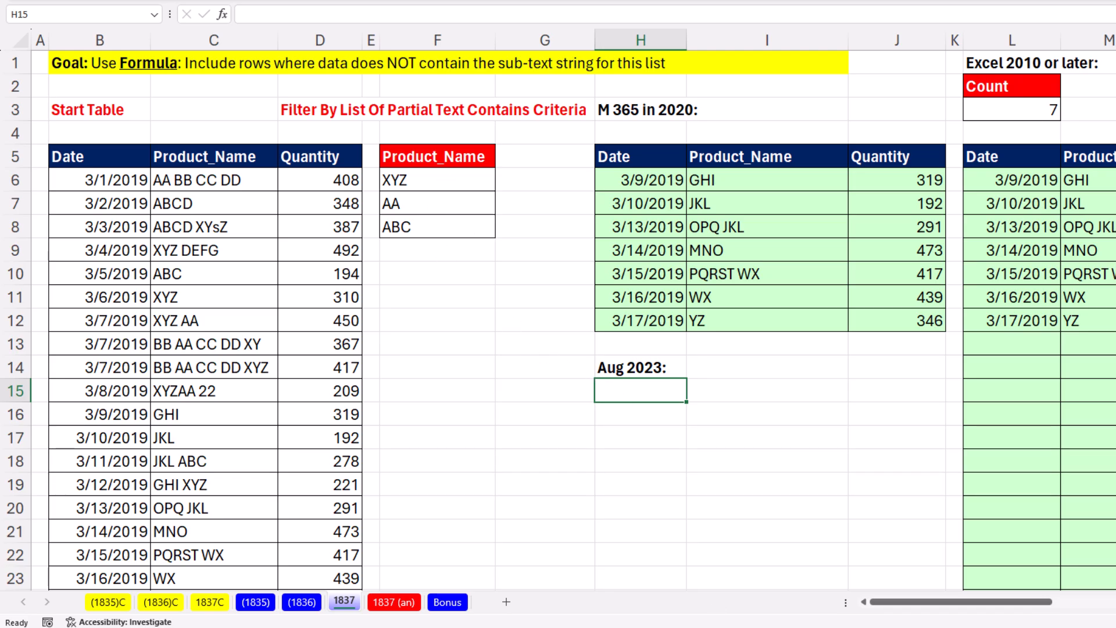
pyautogui.write('=SEARCH(')
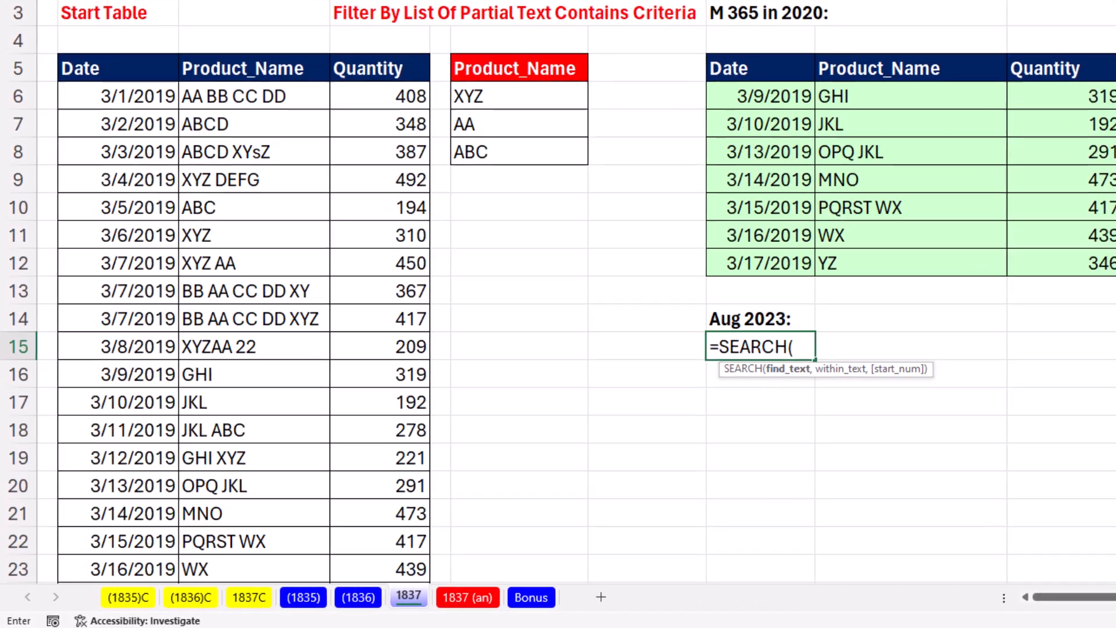
pyautogui.scroll(-3)
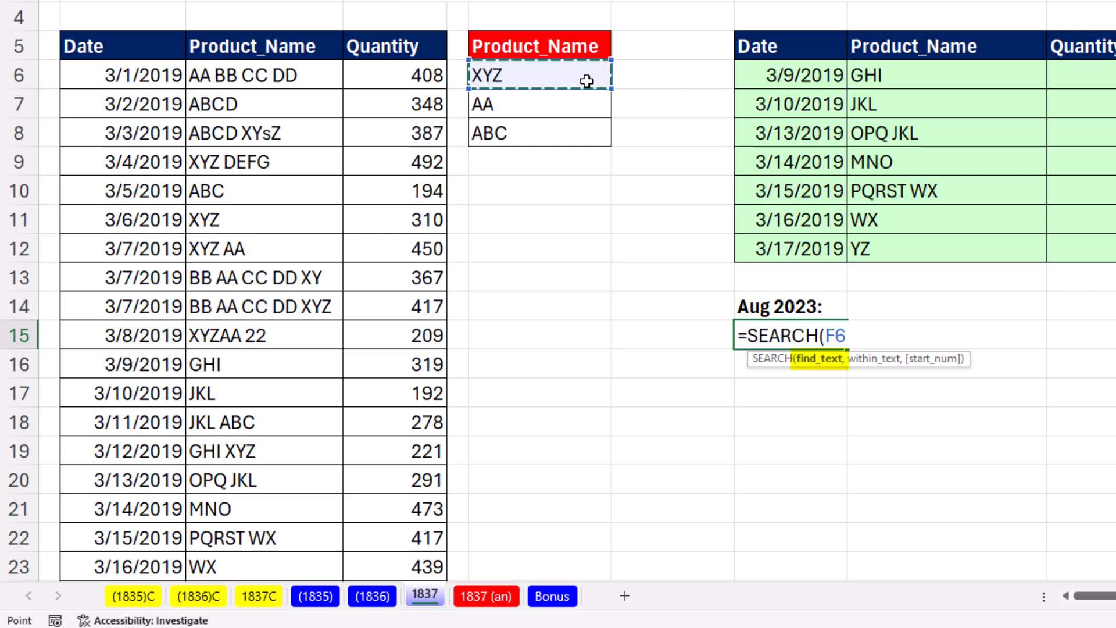
pyautogui.click(263, 75)
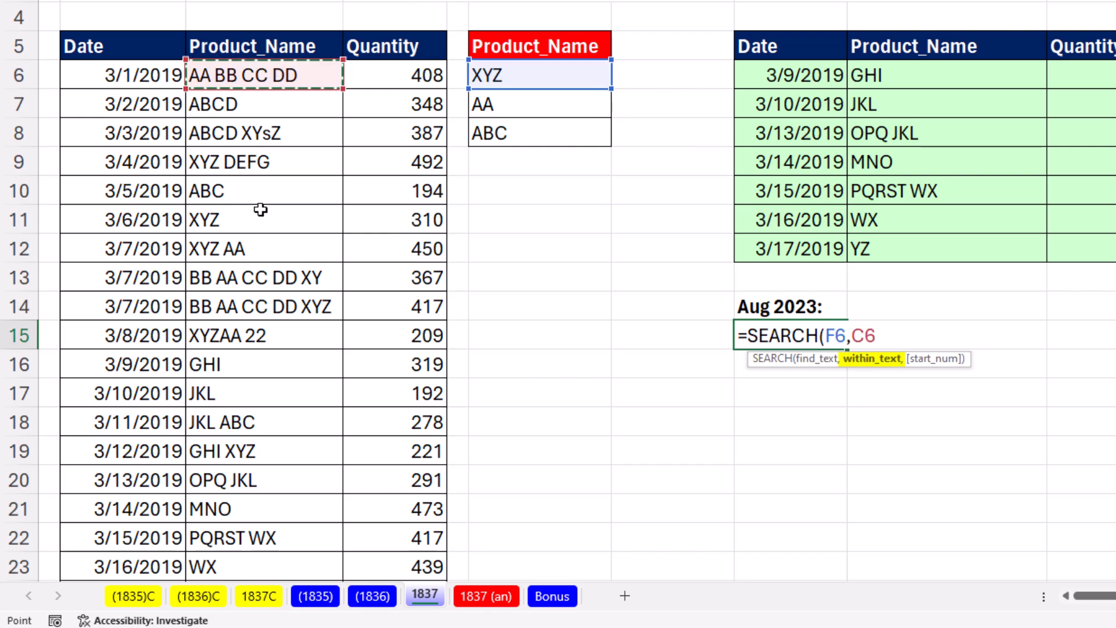
pyautogui.moveTo(263, 75); pyautogui.dragTo(263, 566)
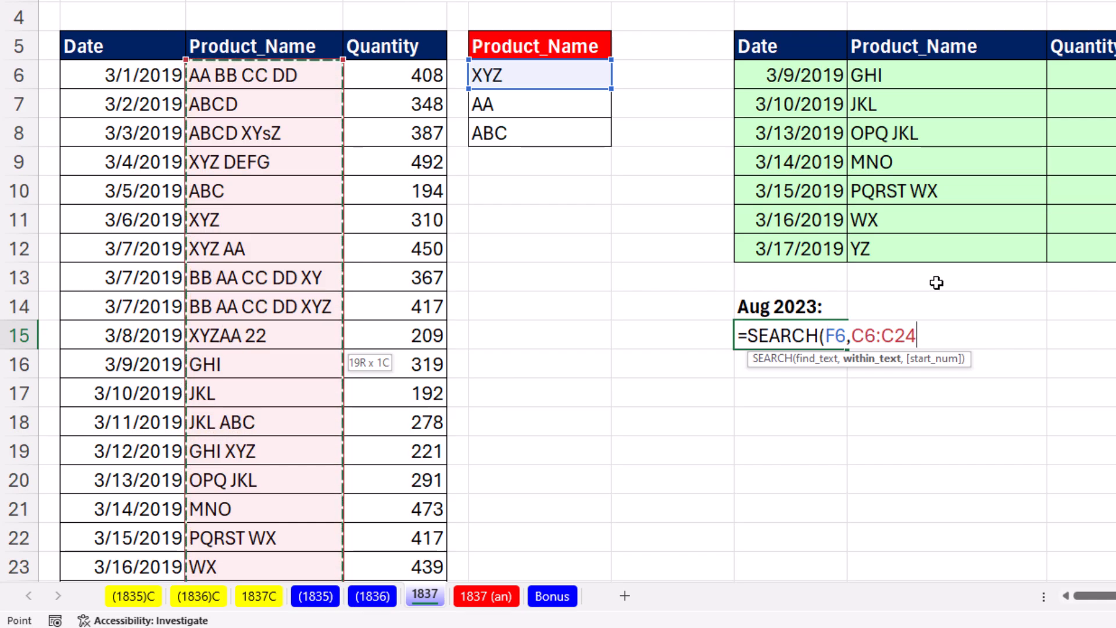
pyautogui.press('Enter')
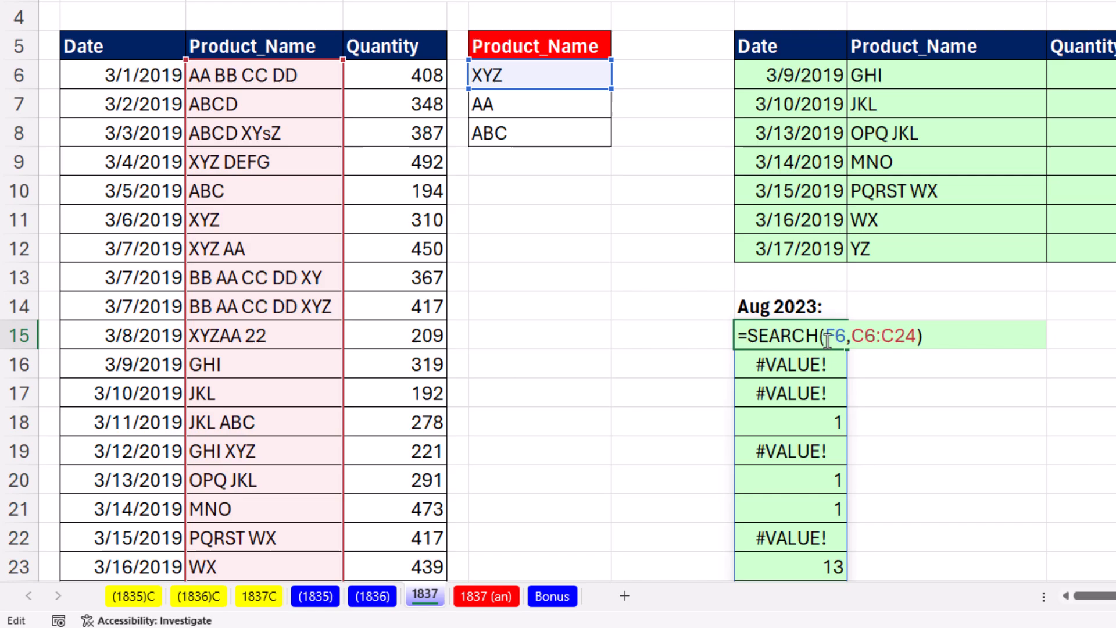
pyautogui.moveTo(830, 335)
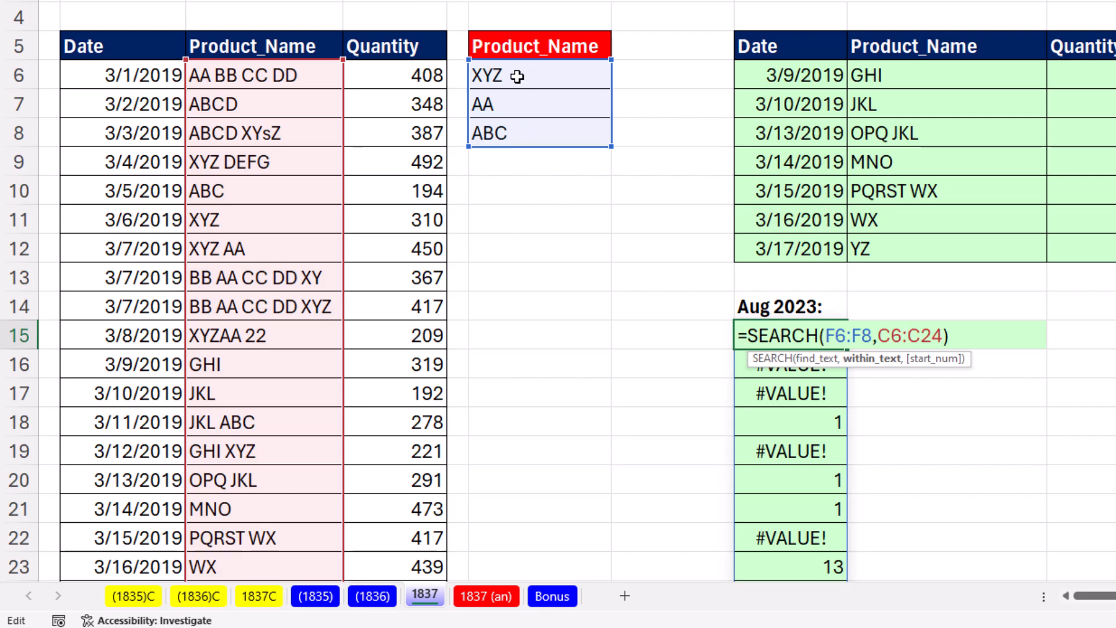
pyautogui.moveTo(294, 304)
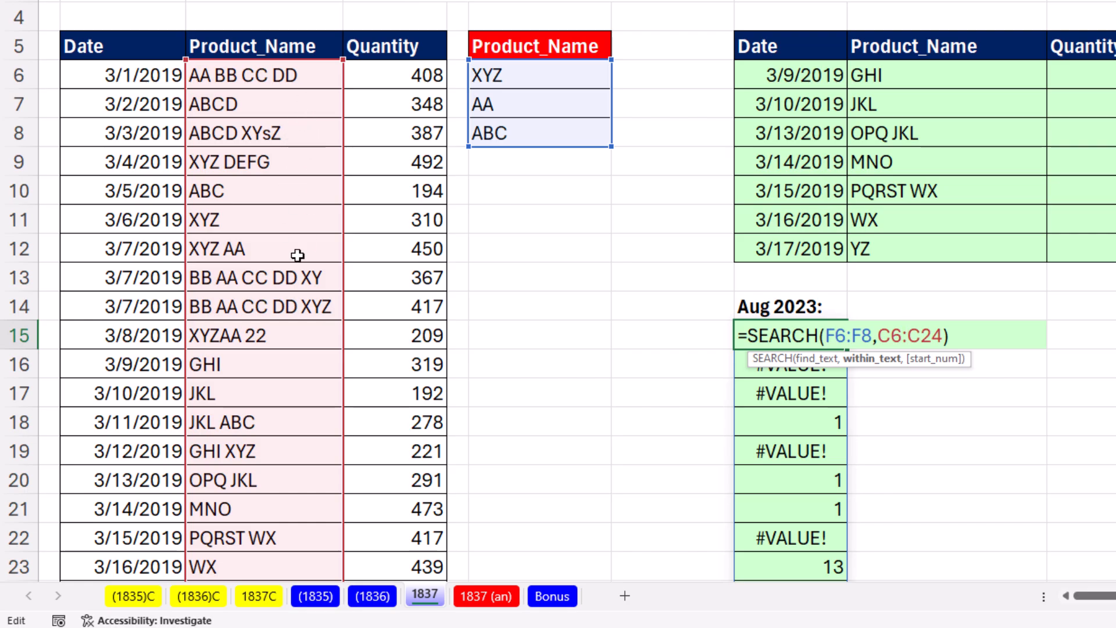
pyautogui.moveTo(474, 78)
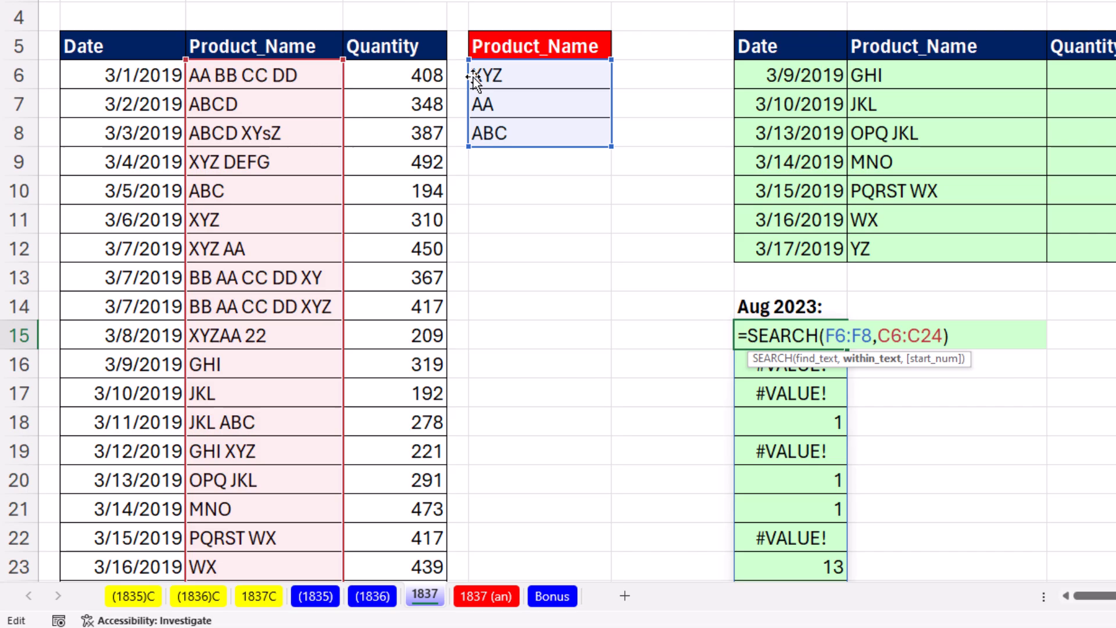
pyautogui.moveTo(922, 98)
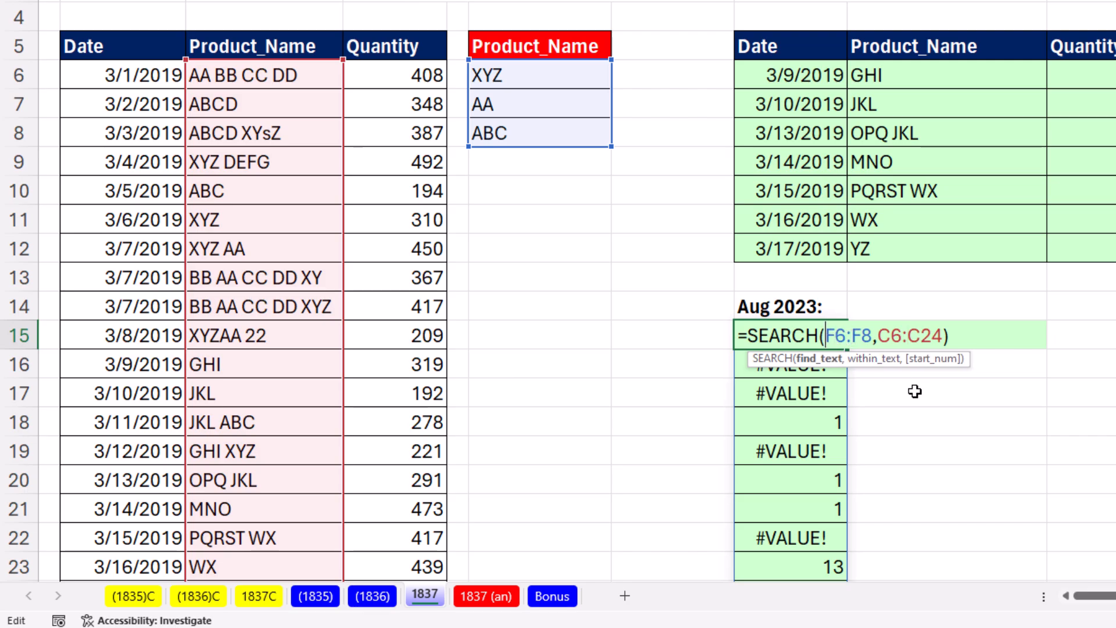
# - Change H15's search text to TOROW(F6:F8) so all three list items are searched
pyautogui.write('to')
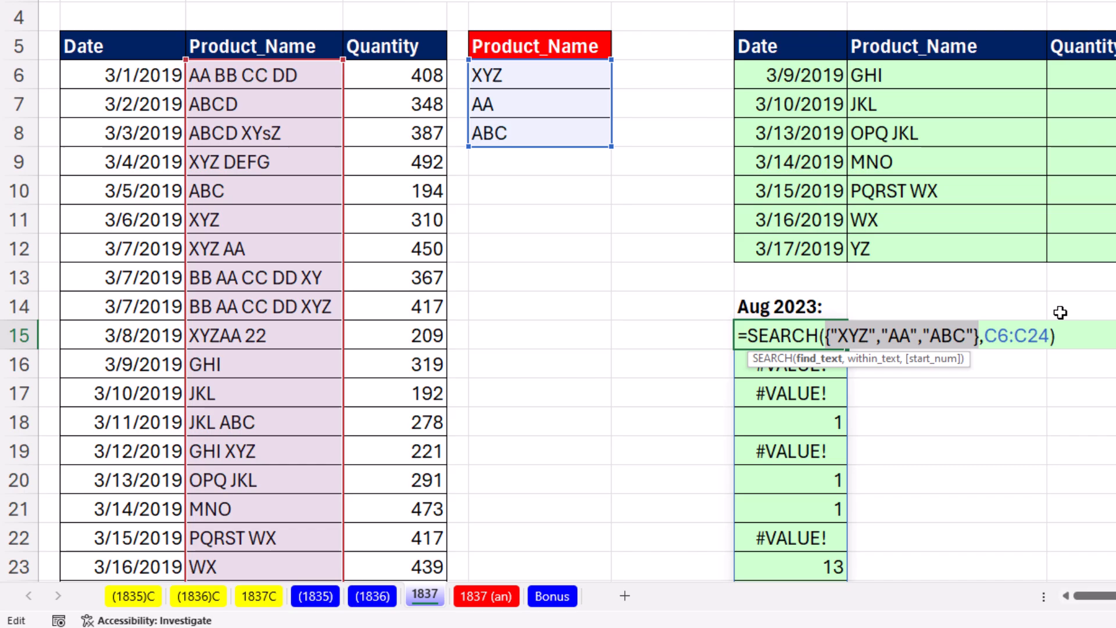
pyautogui.press('Enter')
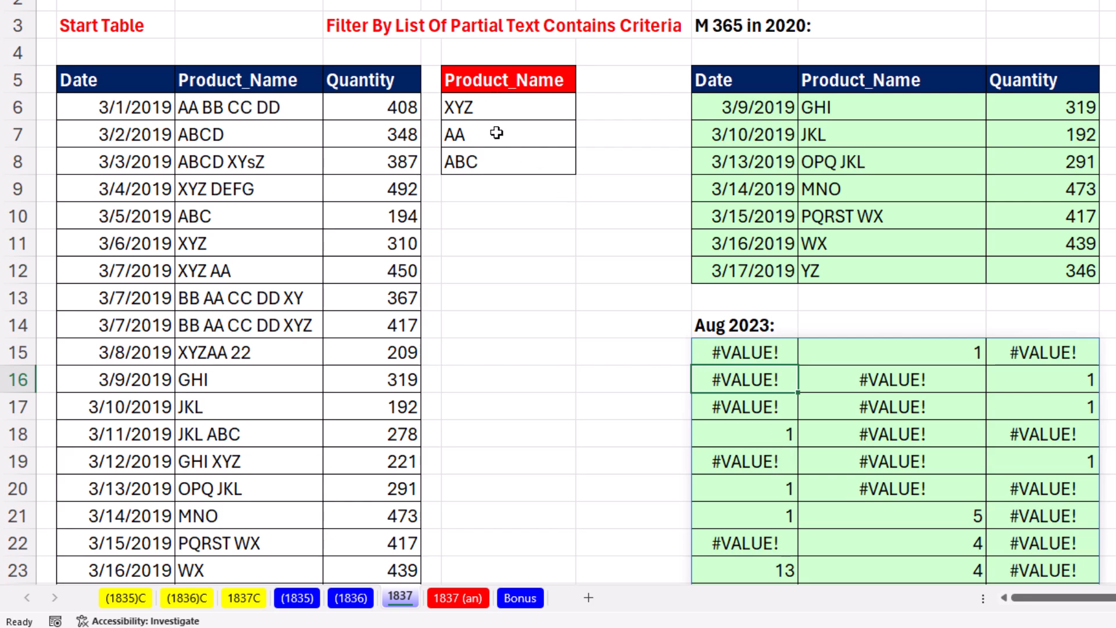
pyautogui.moveTo(544, 169)
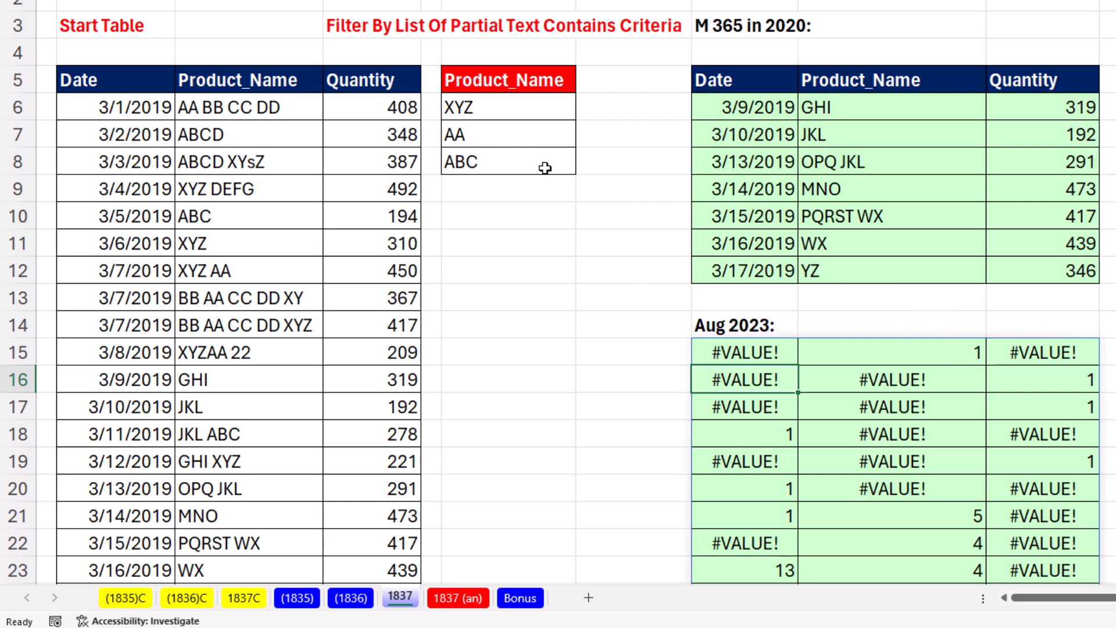
pyautogui.moveTo(1065, 389)
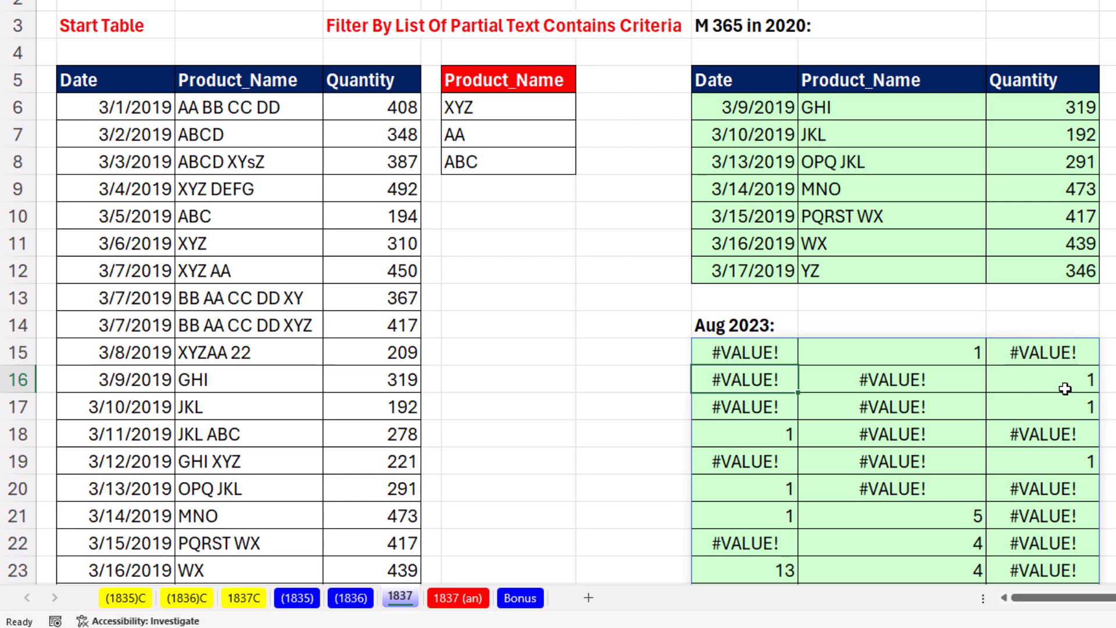
pyautogui.moveTo(723, 375)
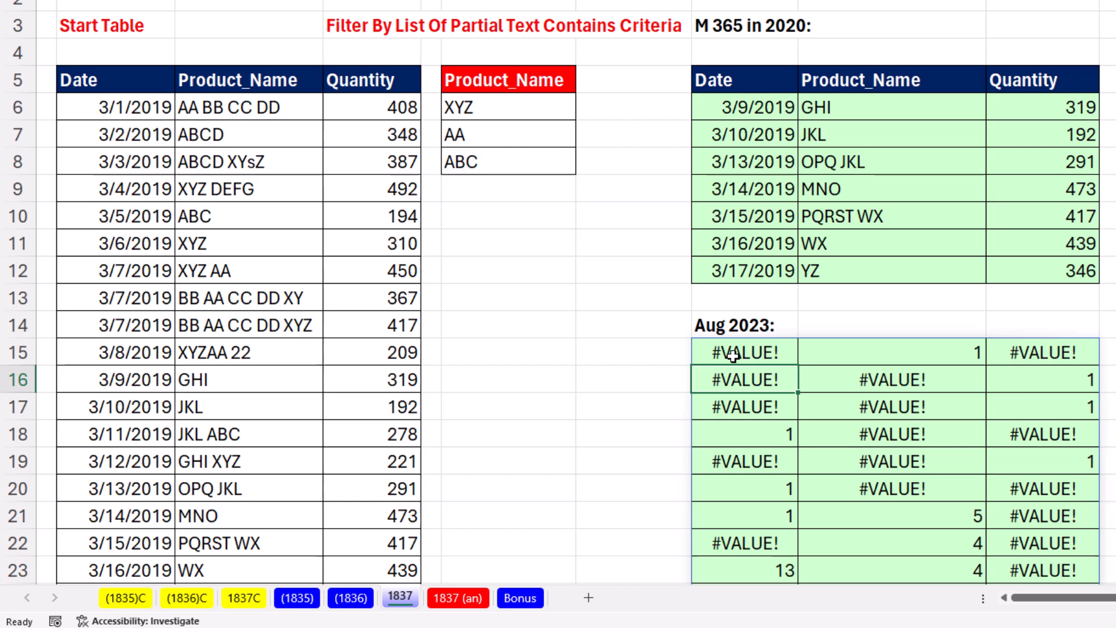
pyautogui.moveTo(1085, 379)
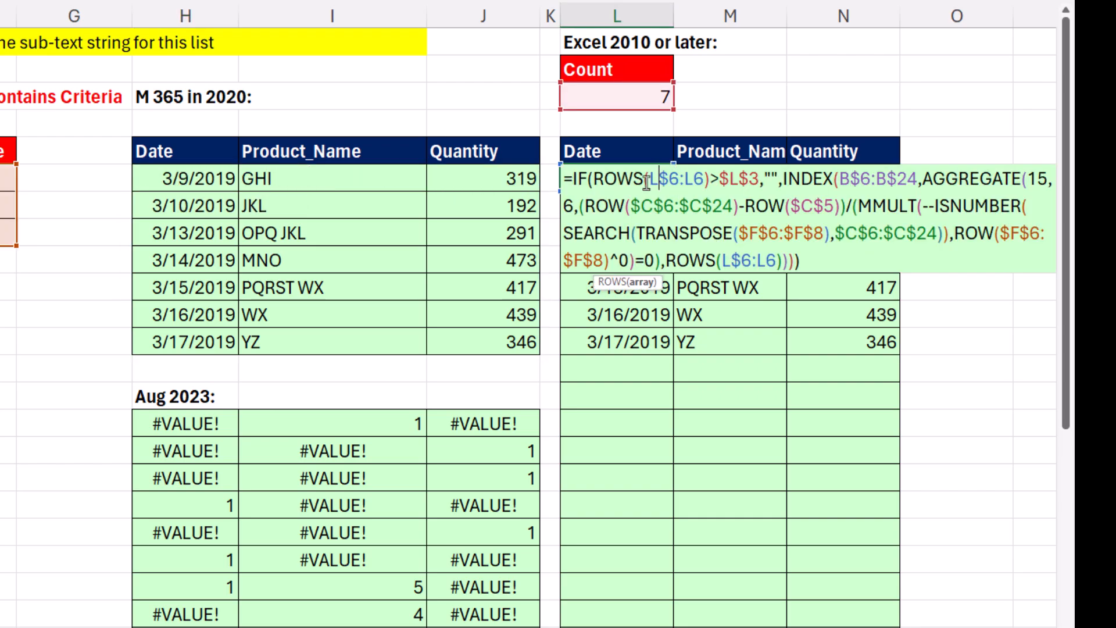
pyautogui.moveTo(936, 440)
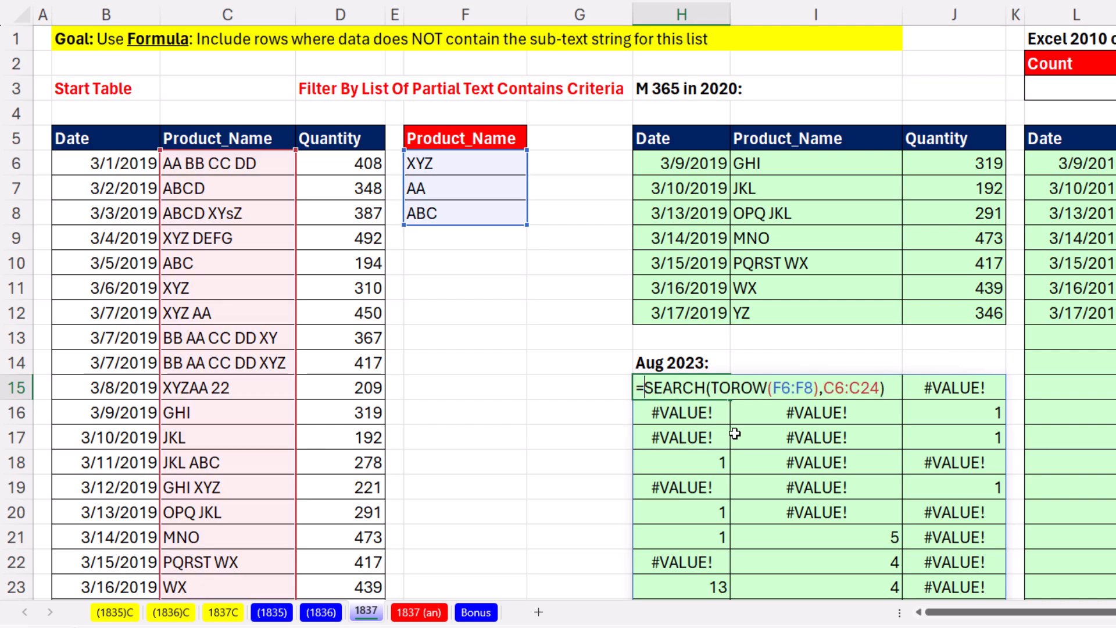
# - Wrap the H15 SEARCH in --ISNUMBER( ) to spill a grid of 1s and 0s
pyautogui.write('ISNUMBER(')
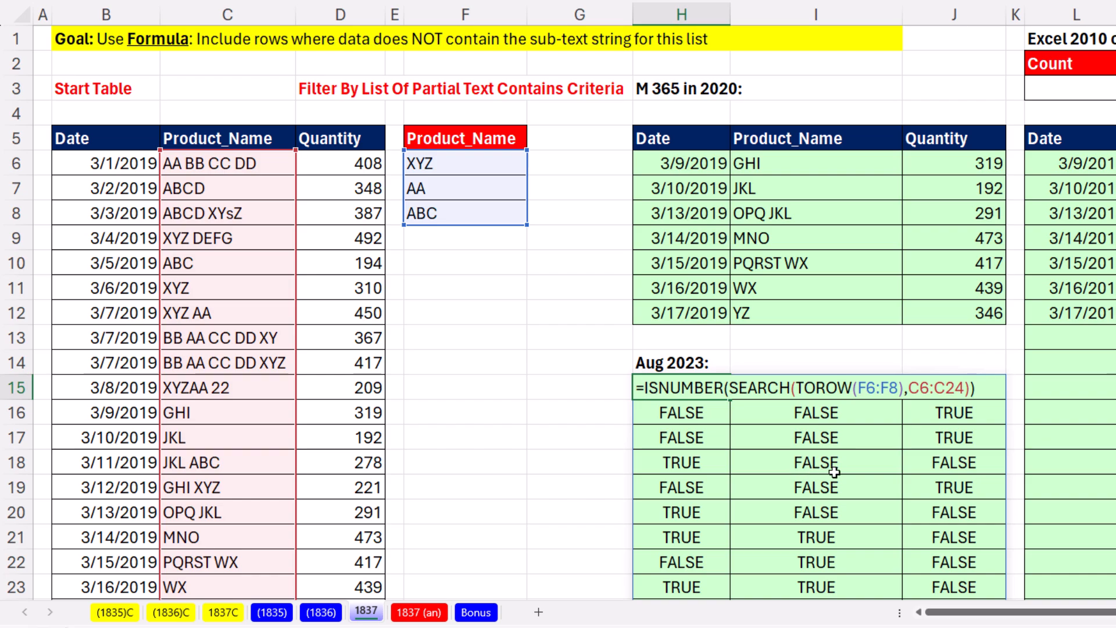
pyautogui.write('--')
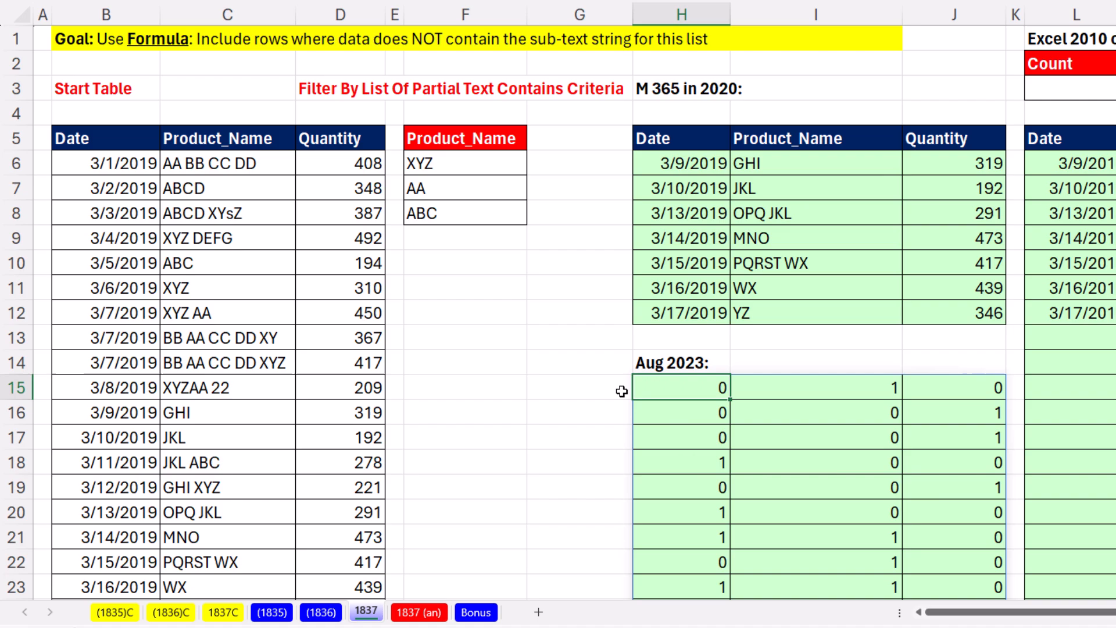
pyautogui.moveTo(665, 422)
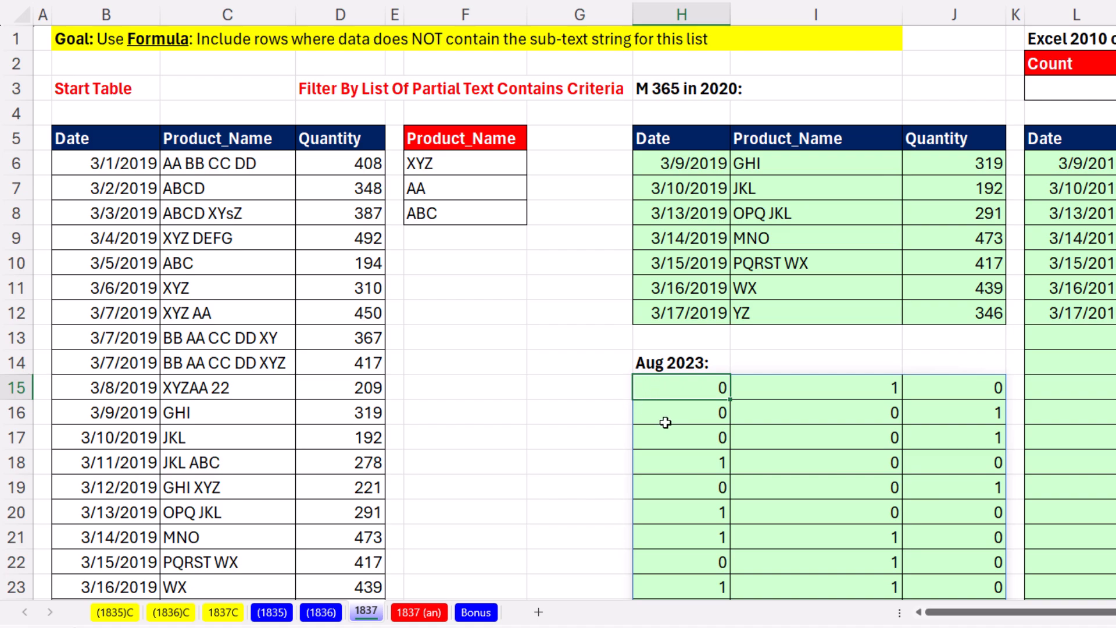
pyautogui.moveTo(687, 531)
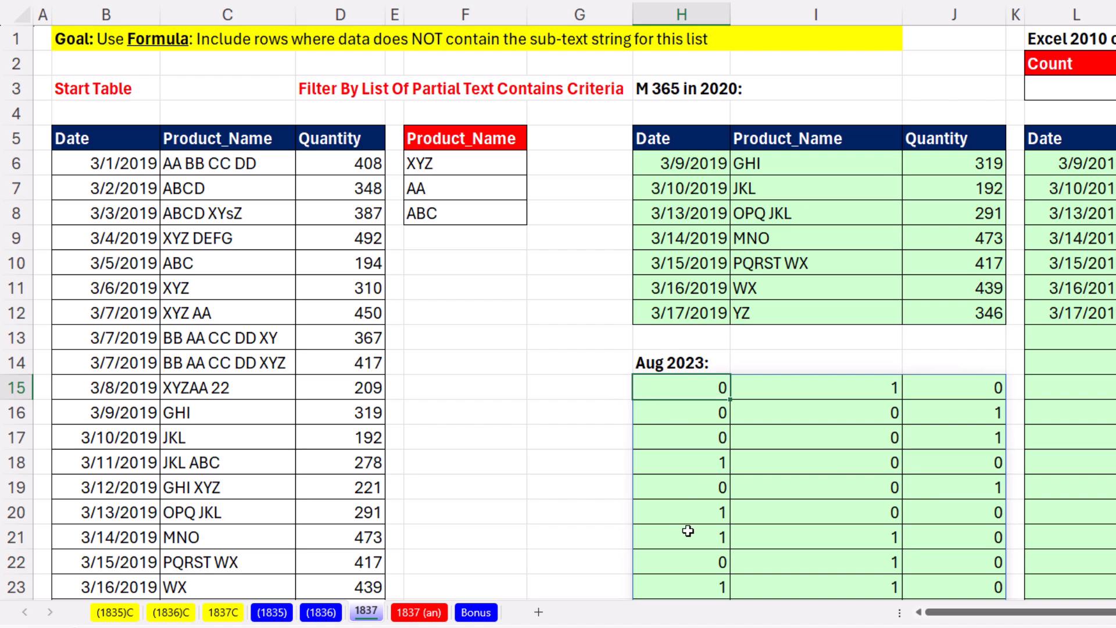
pyautogui.scroll(-3)
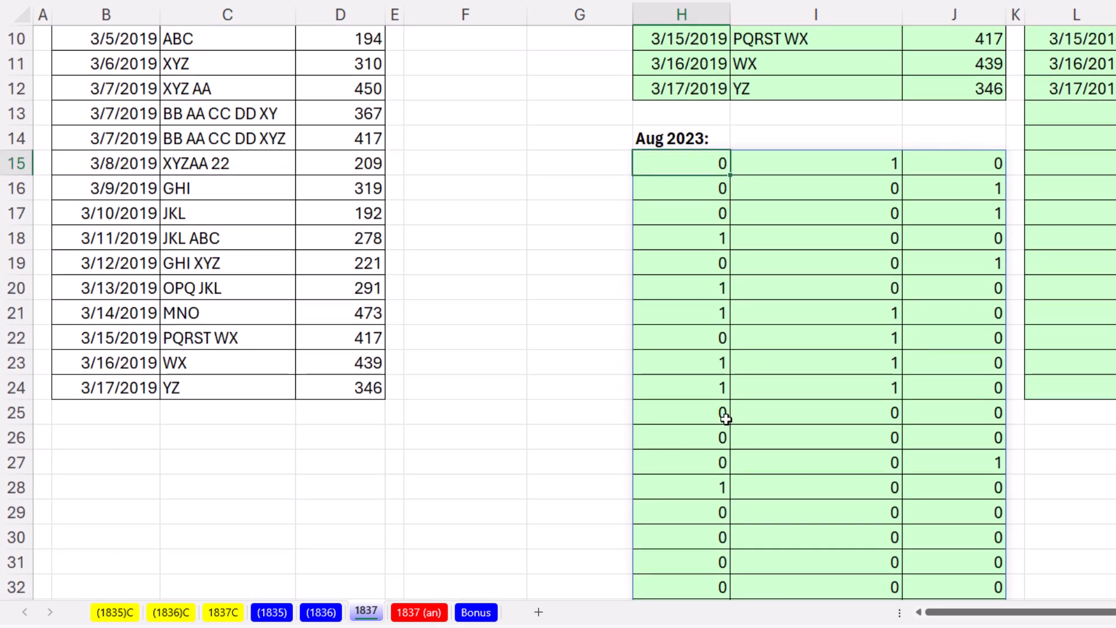
pyautogui.moveTo(869, 405)
pyautogui.write('=BYROW(--ISNUMBER(SEARCH(TOROW(F6:F8),C6:C24))')
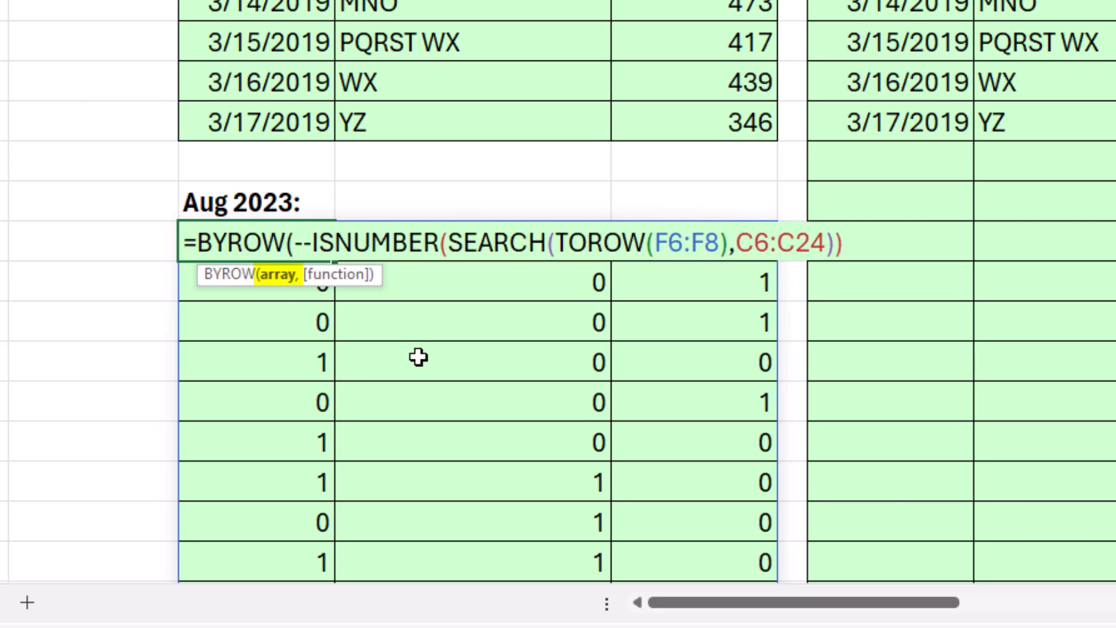
pyautogui.moveTo(870, 251)
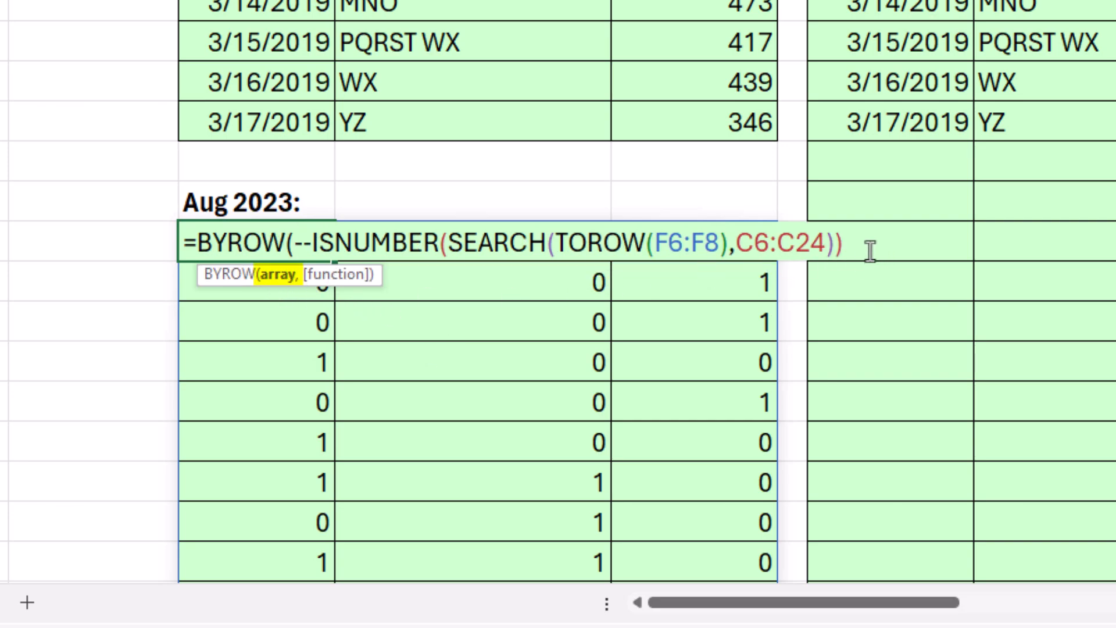
# - Type BYROW's second argument LAMBDA(r,SUM(r)) to sum each row of the match grid
pyautogui.write(',')
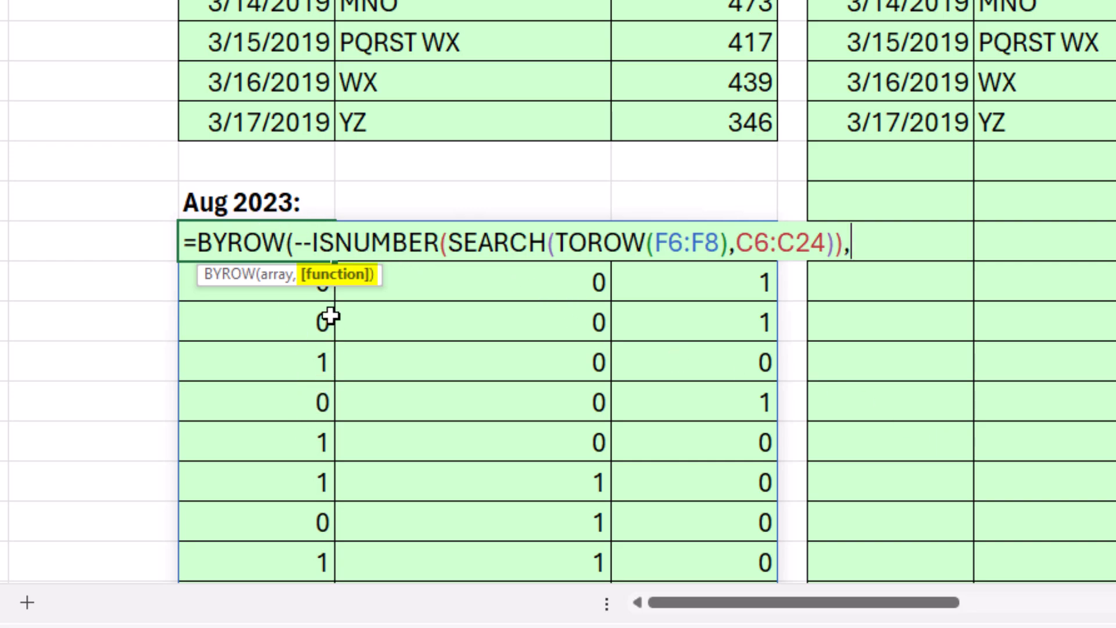
pyautogui.moveTo(456, 269)
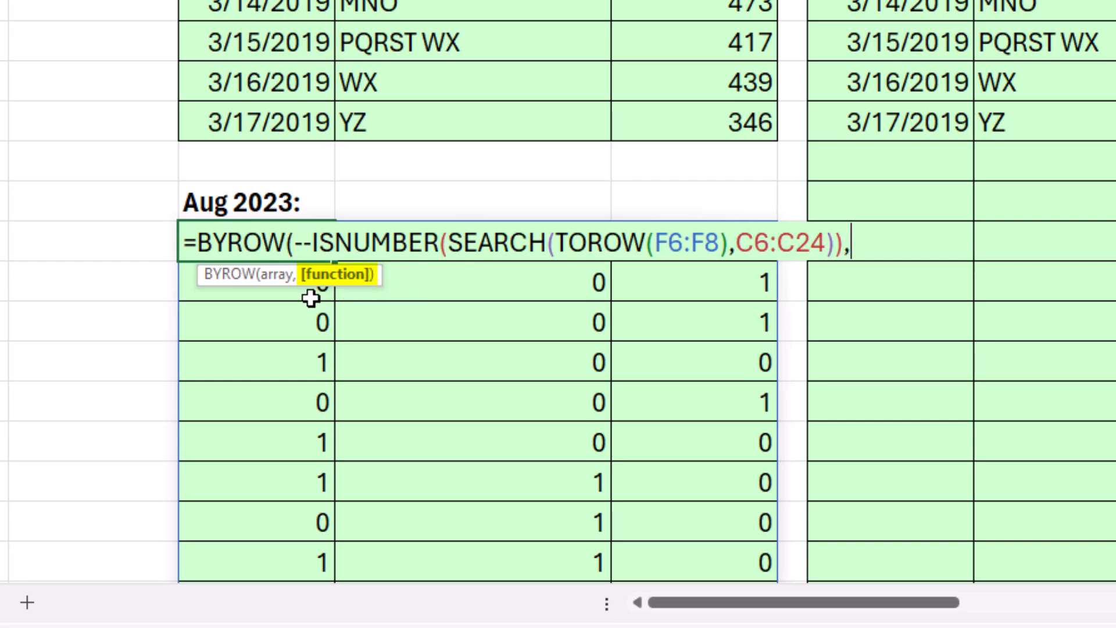
pyautogui.write('l')
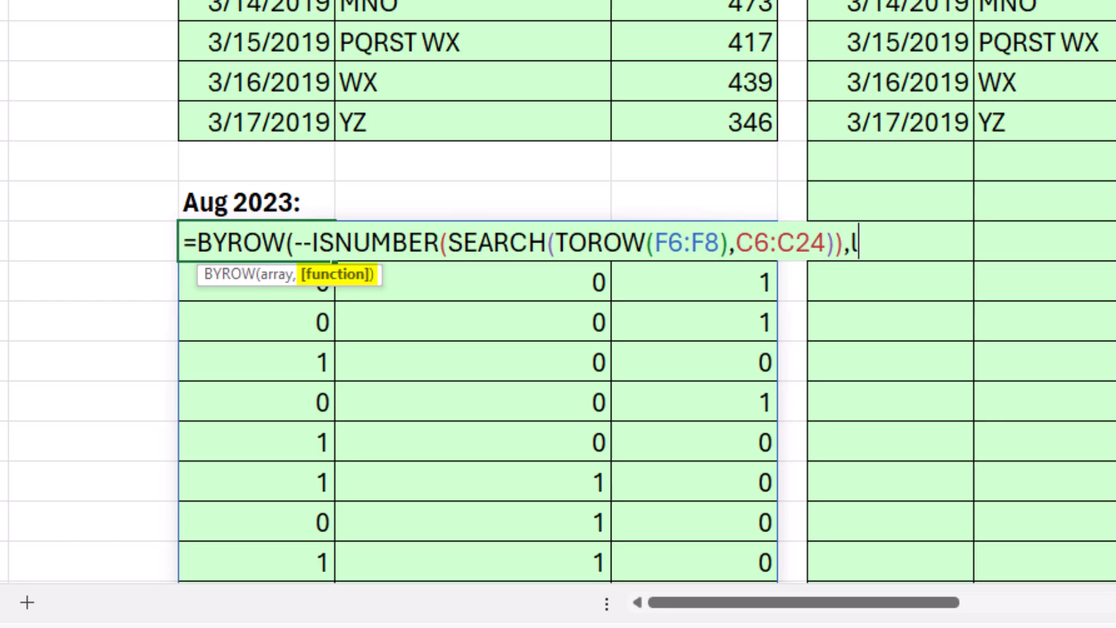
pyautogui.write('ambd')
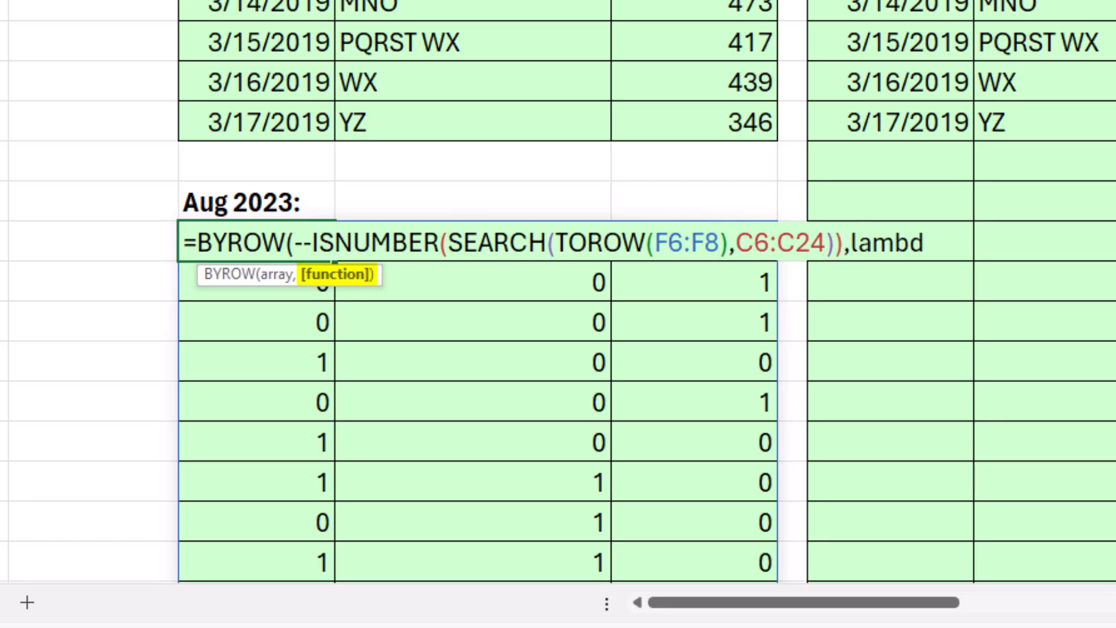
pyautogui.write('a(')
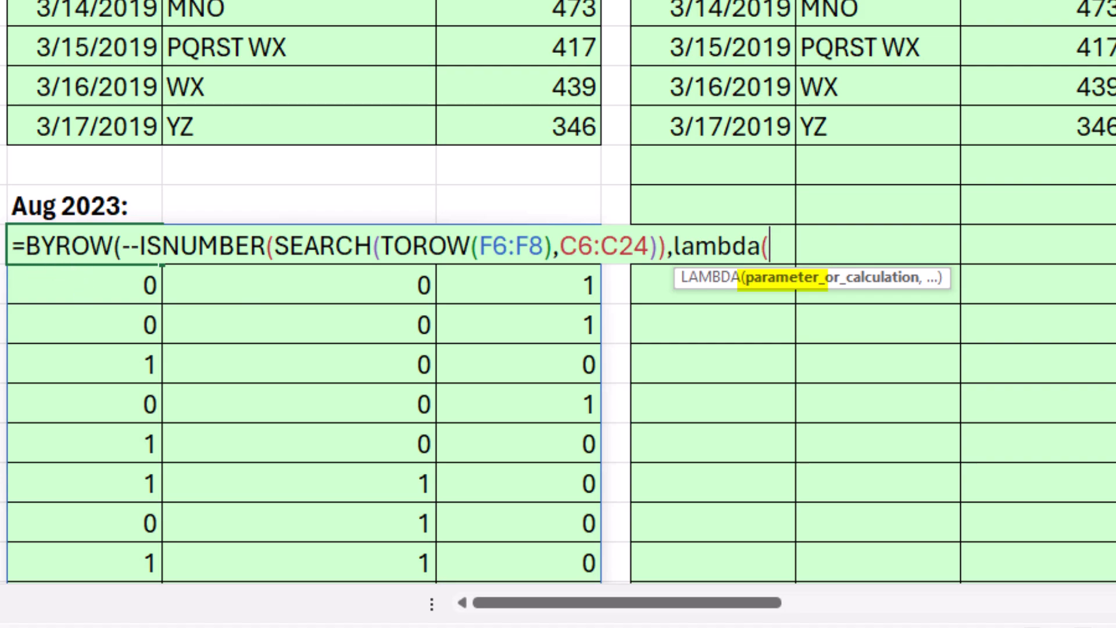
pyautogui.moveTo(672, 401)
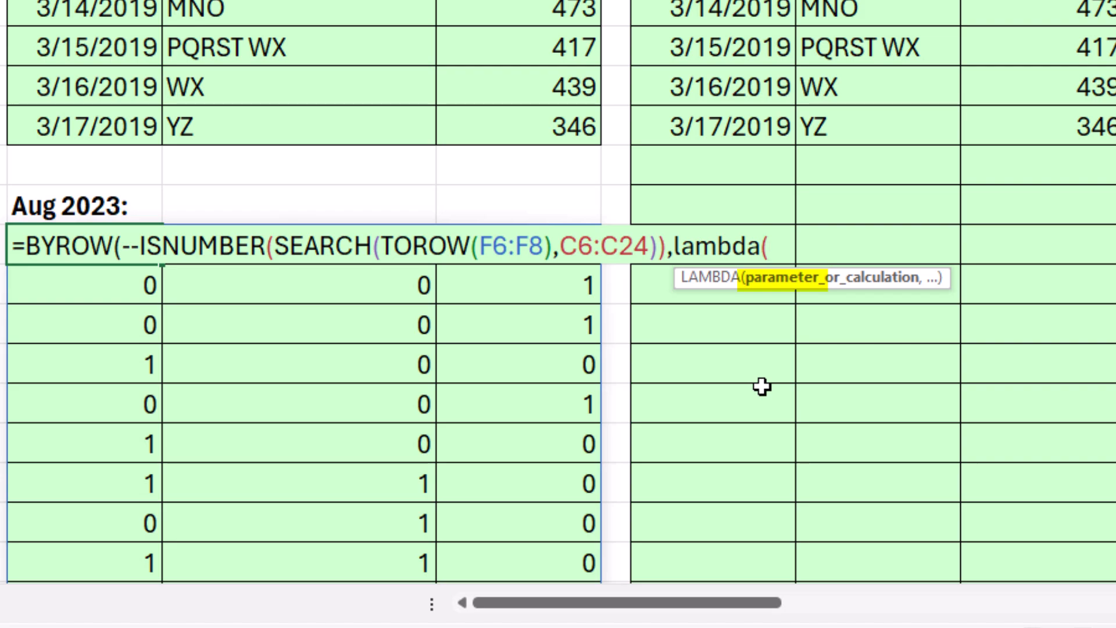
pyautogui.write('r')
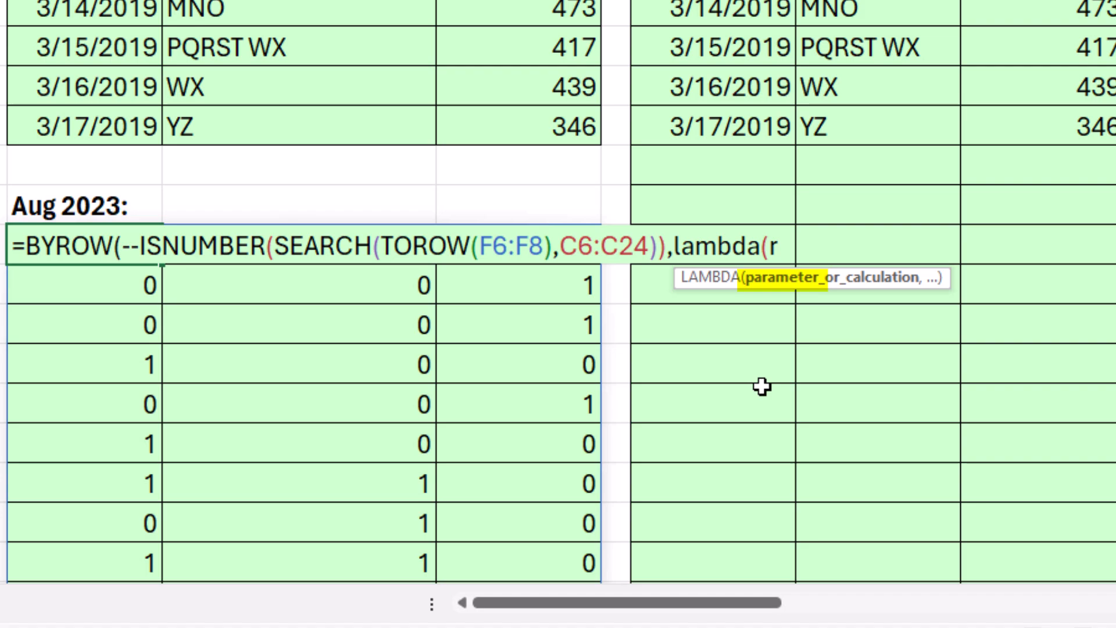
pyautogui.write(',')
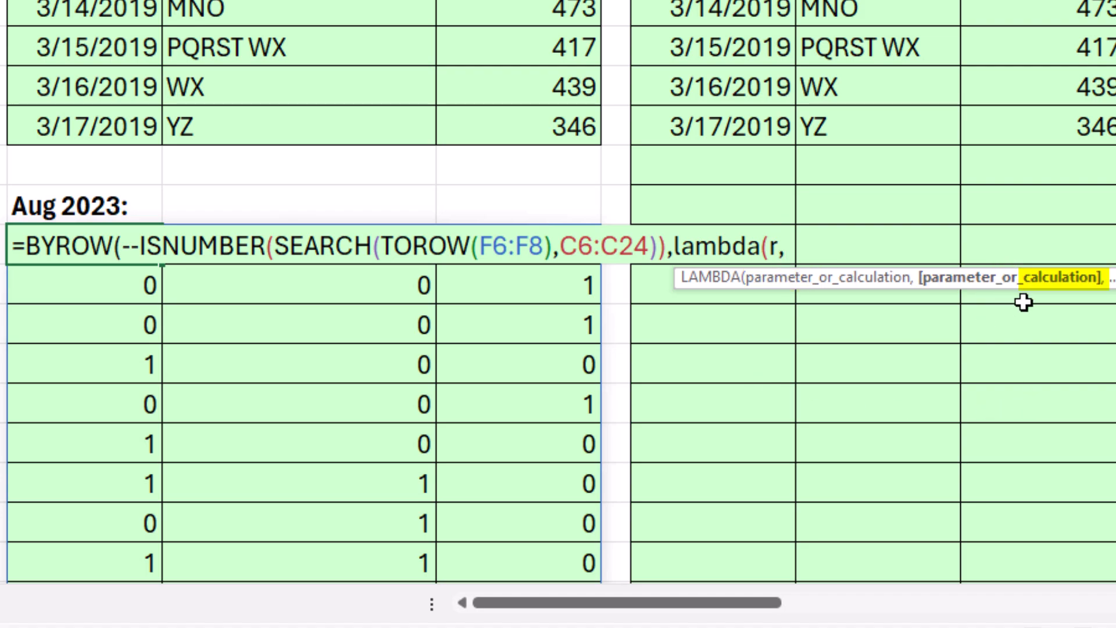
pyautogui.write('SU')
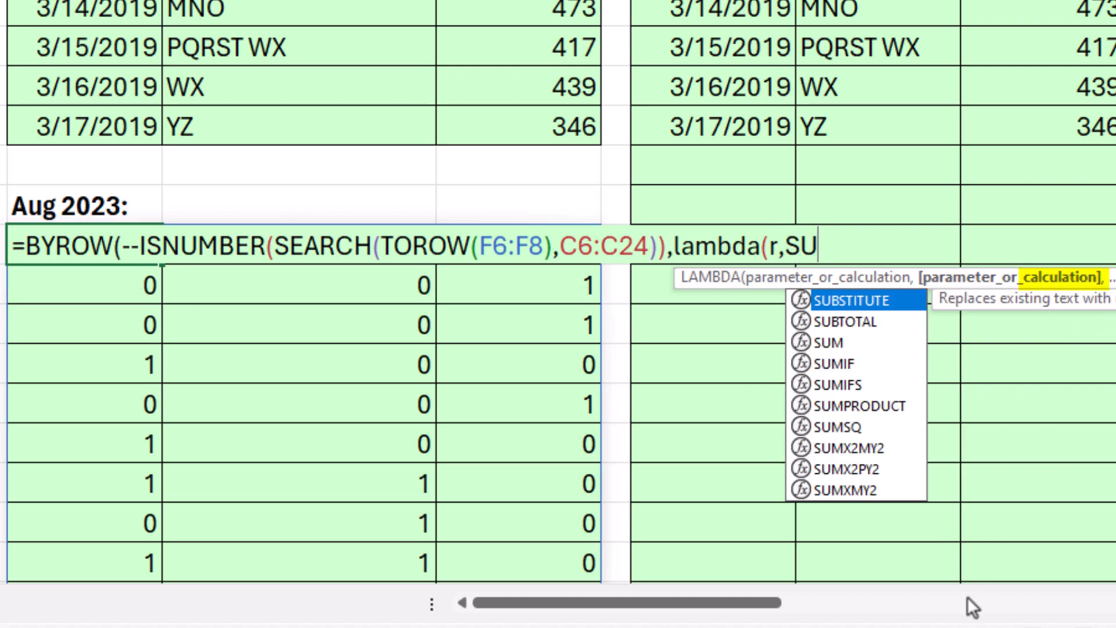
pyautogui.write('M(r ))')
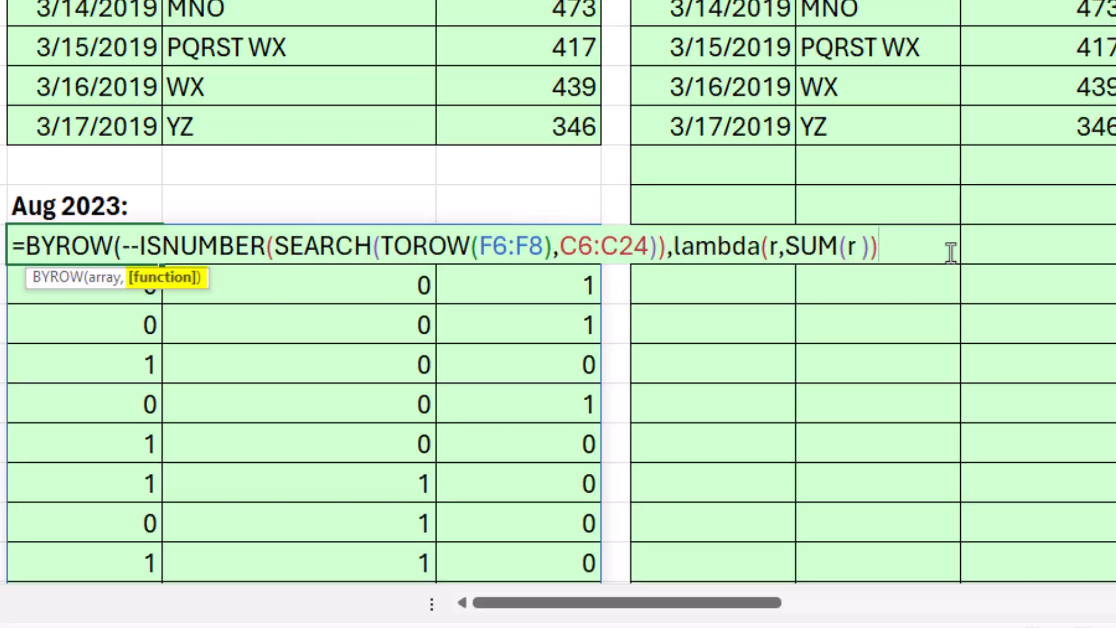
# - Commit the BYROW formula and scroll through the spilled per-row match counts
pyautogui.press('Enter')
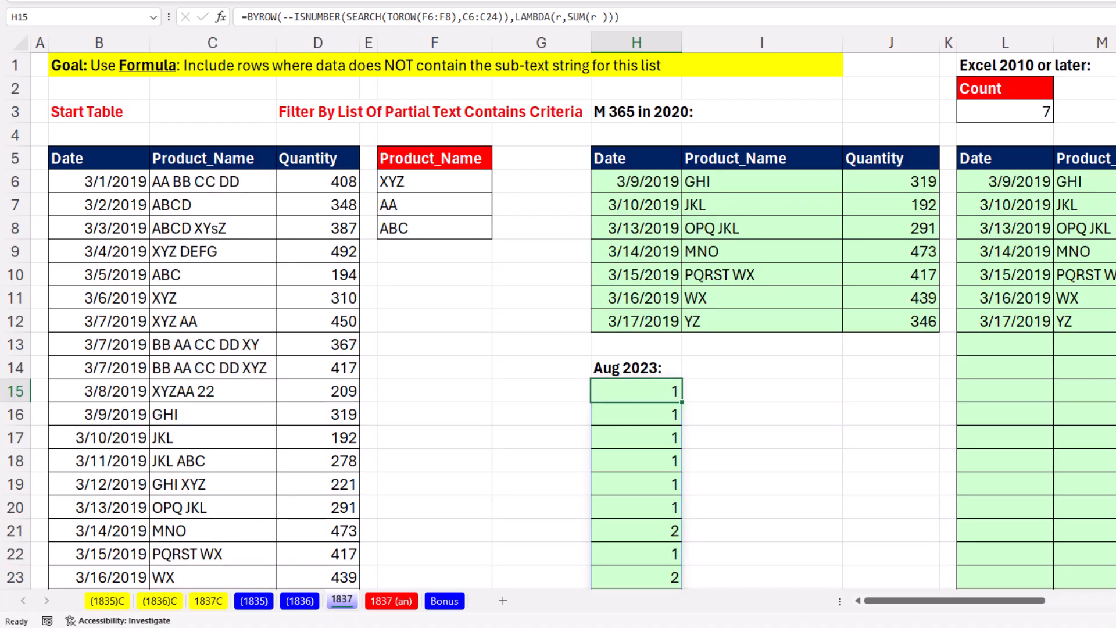
pyautogui.scroll(-3)
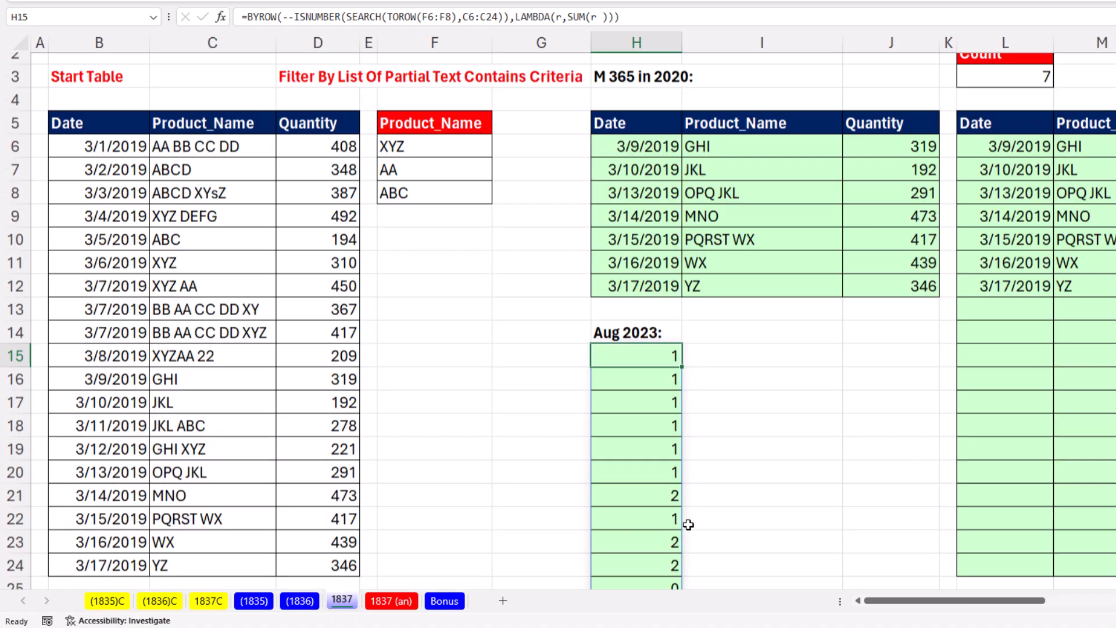
pyautogui.scroll(-3)
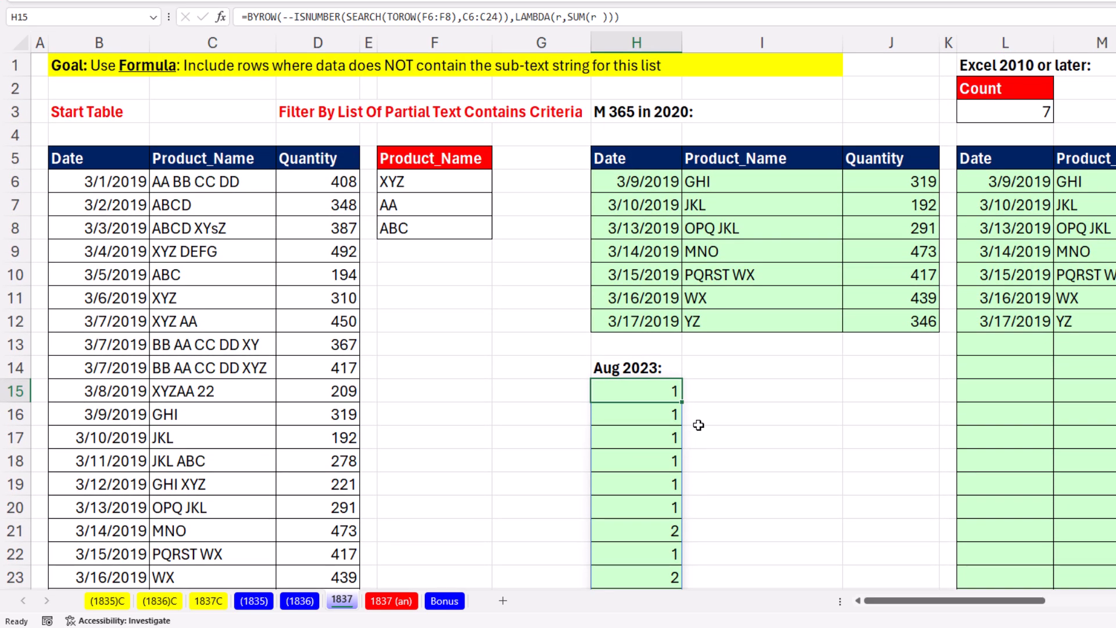
pyautogui.scroll(-3)
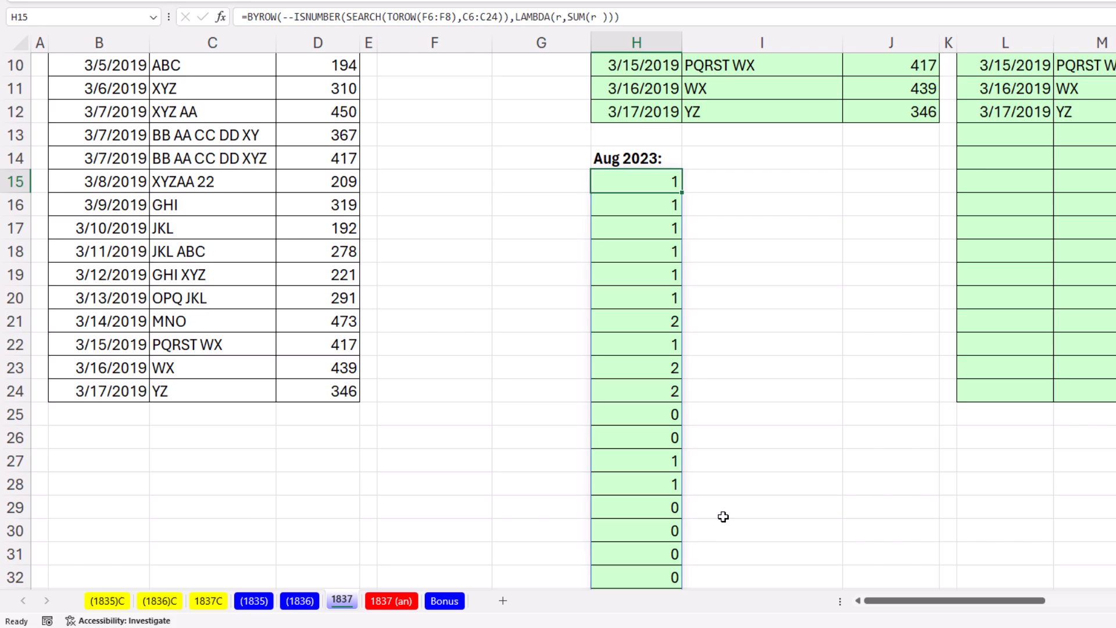
pyautogui.moveTo(624, 512)
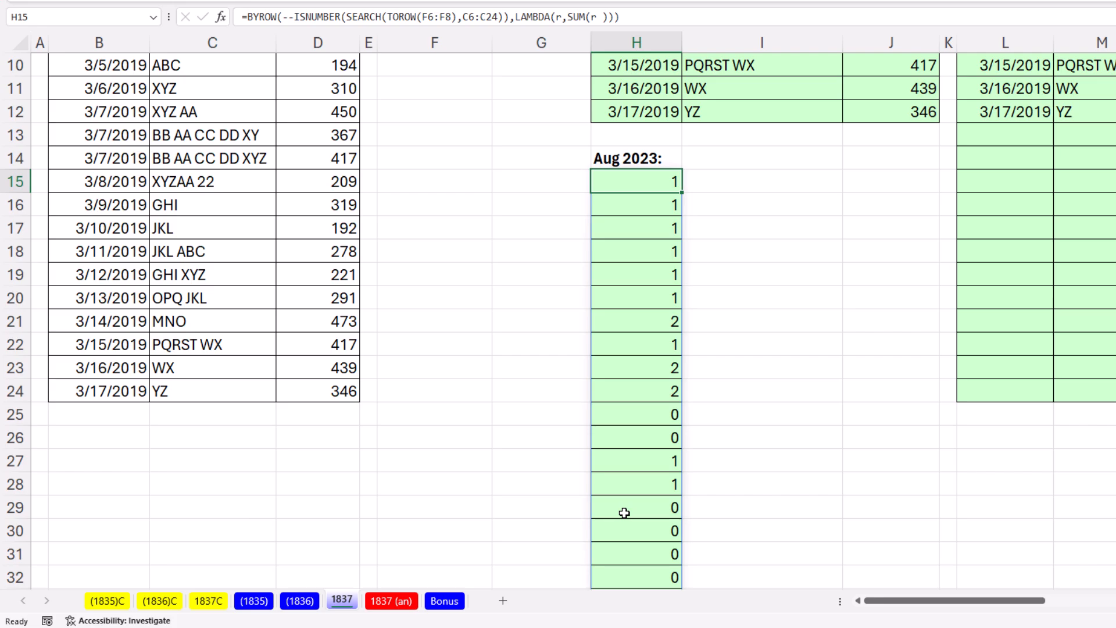
pyautogui.moveTo(661, 473)
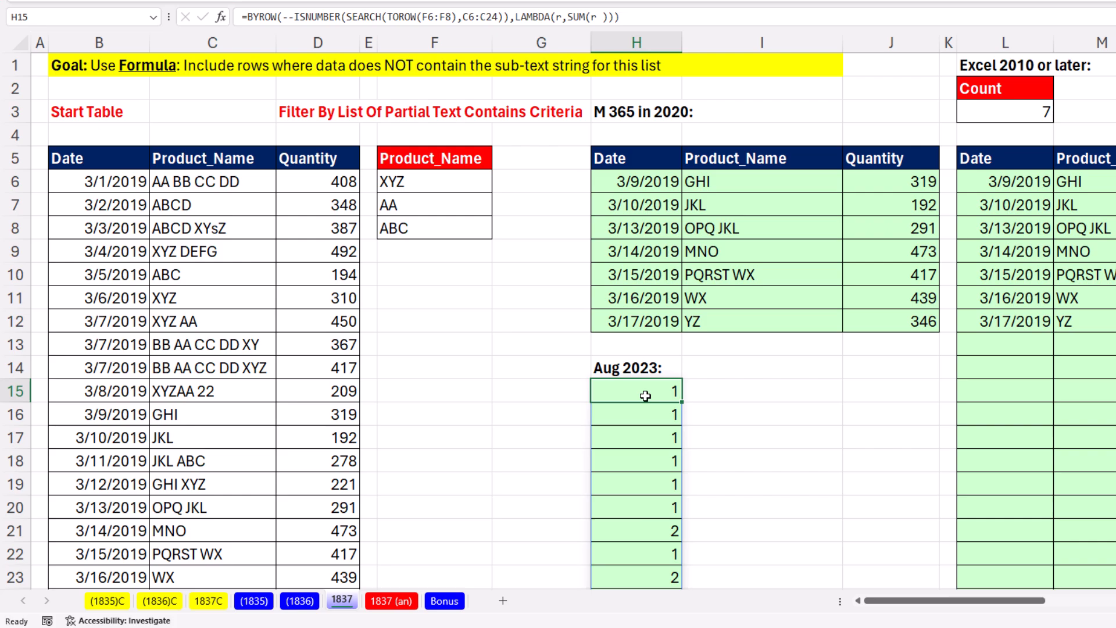
# - Wrap the H15 BYROW formula in FILTER(B6:D24, ...) to return whole matching product rows
pyautogui.doubleClick(635, 390)
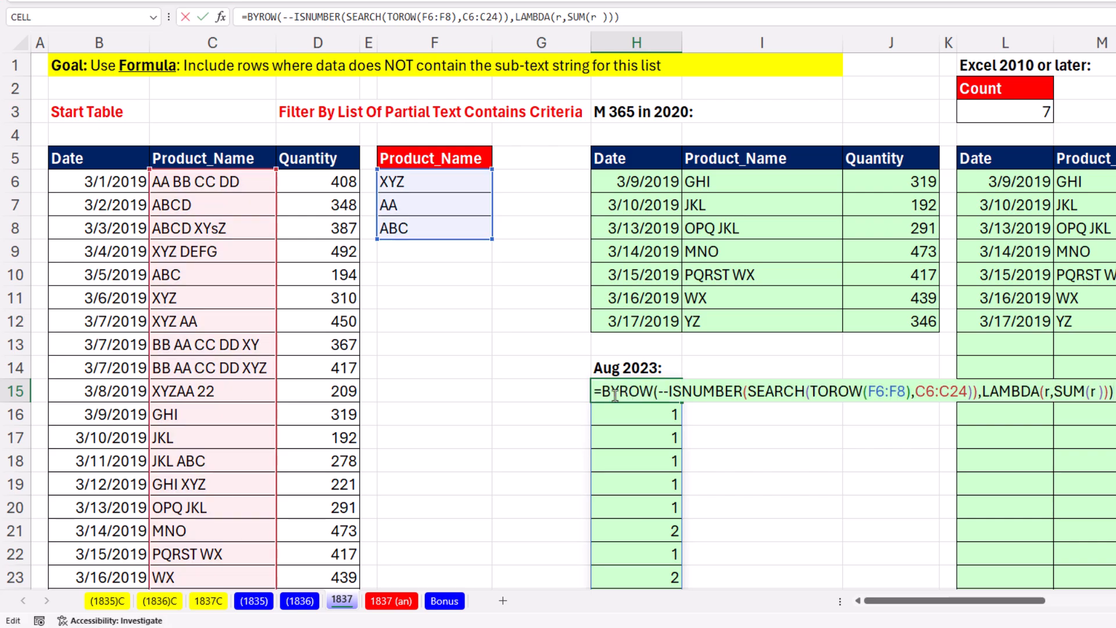
pyautogui.write('fil')
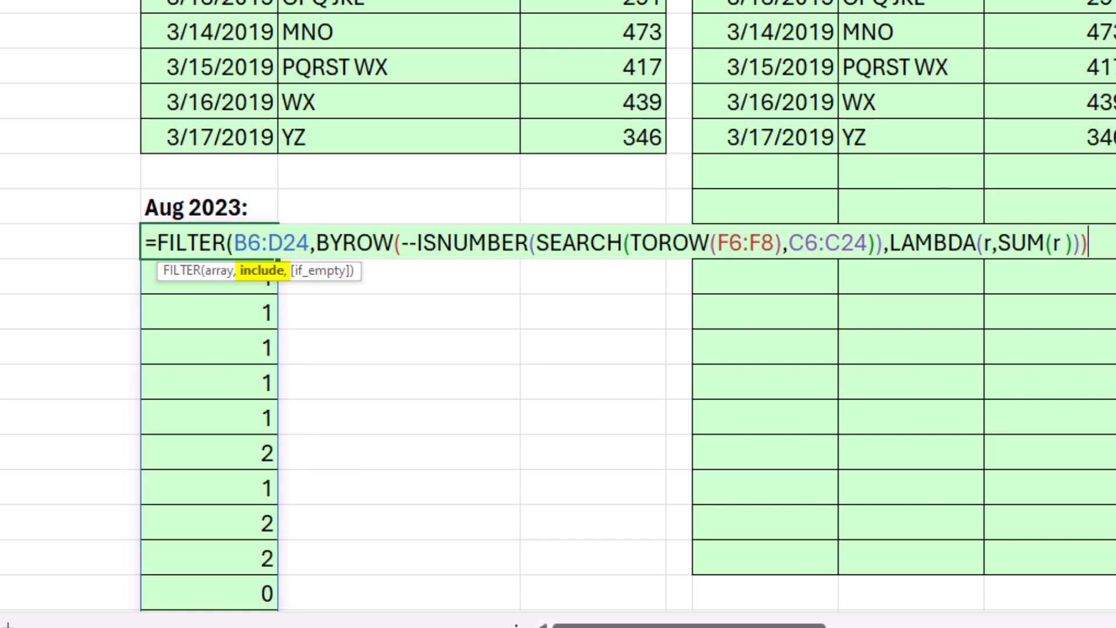
pyautogui.write(')')
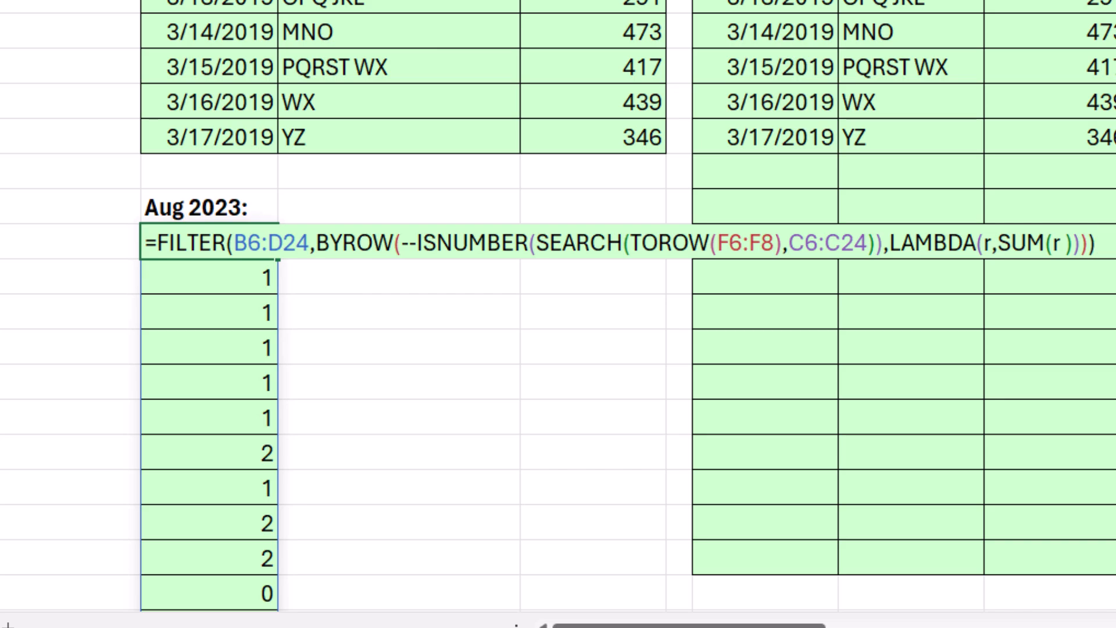
pyautogui.press('Enter')
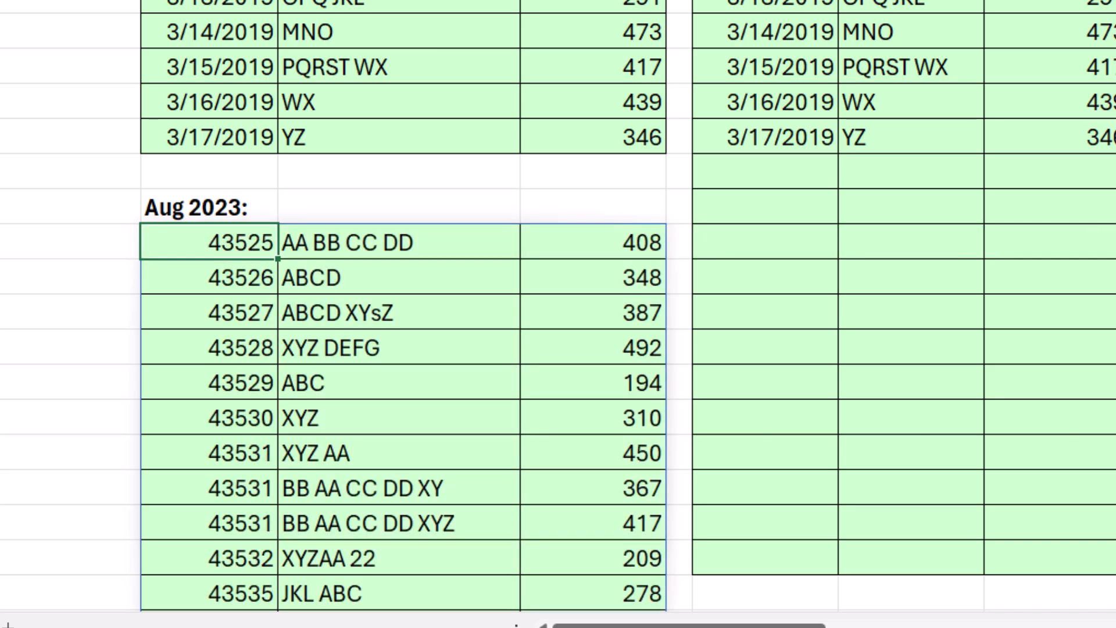
pyautogui.scroll(-3)
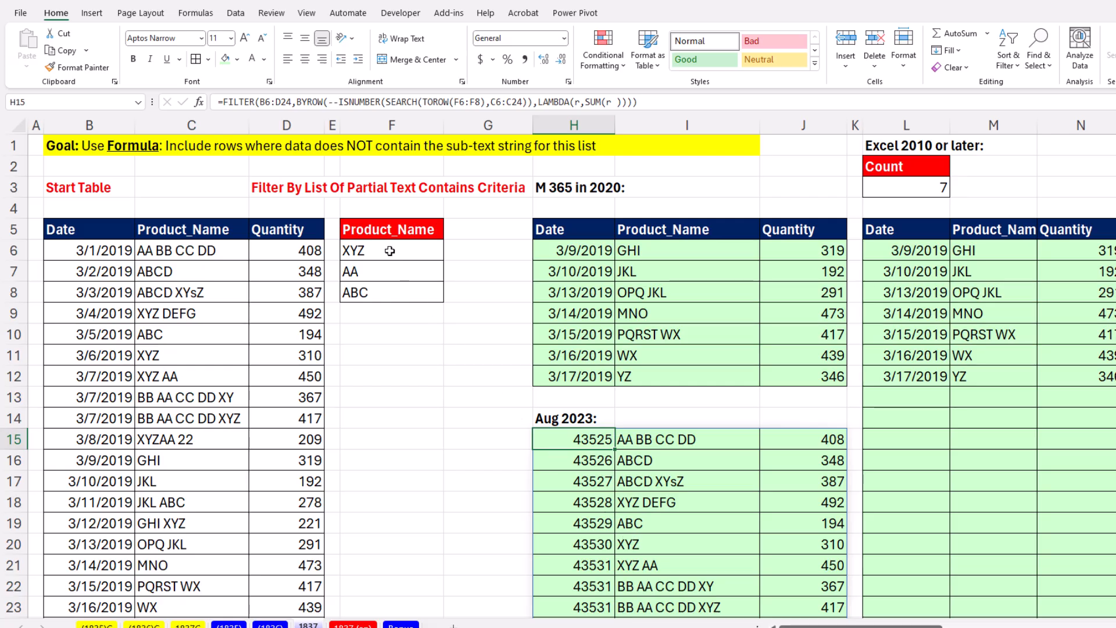
pyautogui.moveTo(382, 273)
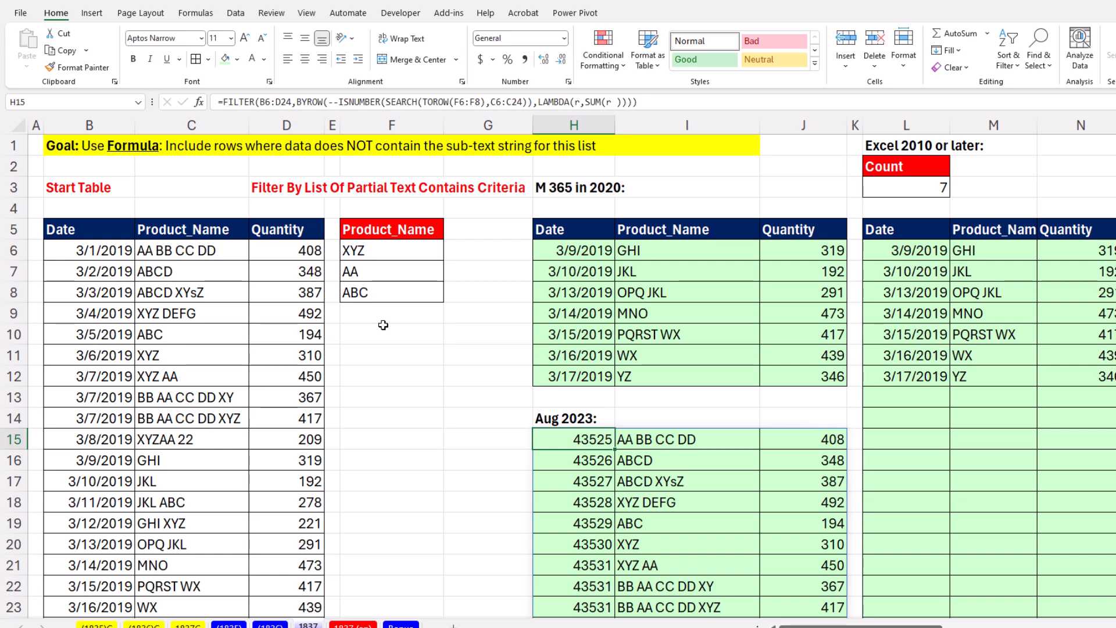
pyautogui.moveTo(555, 430)
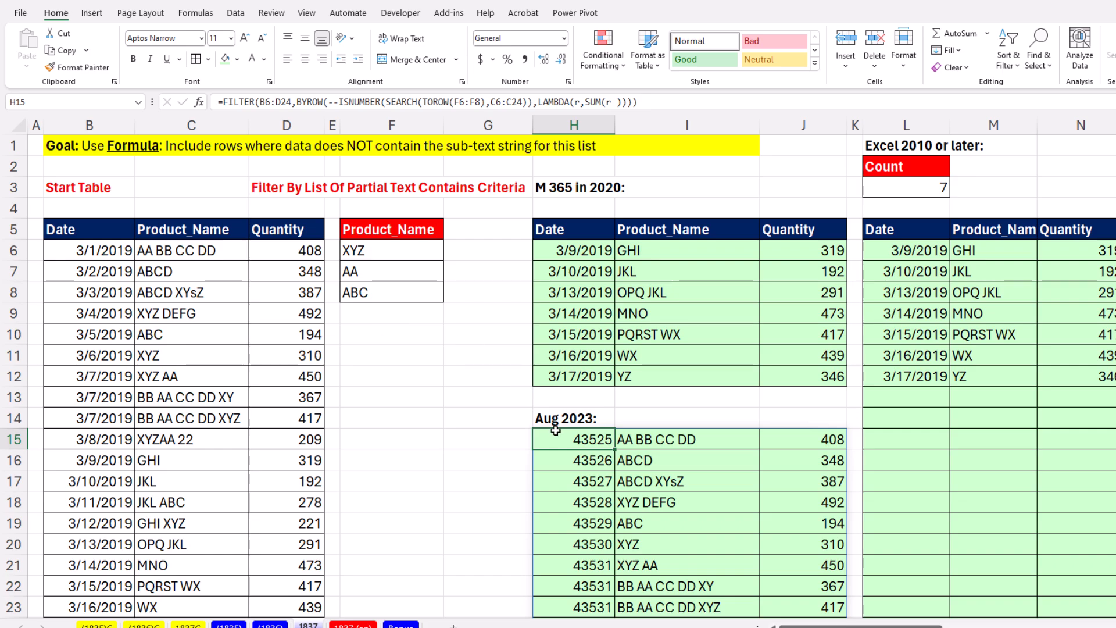
# - Wrap the BYROW match counts in NOT( ) inside the H15 FILTER formula
pyautogui.doubleClick(573, 438)
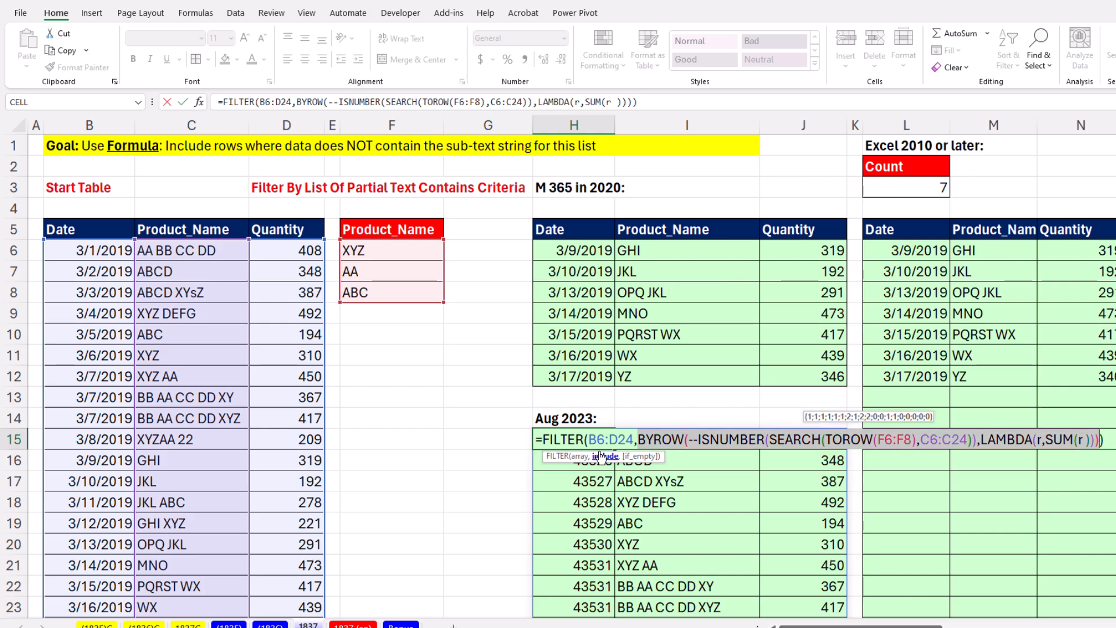
pyautogui.moveTo(600, 456)
pyautogui.write('NOT(')
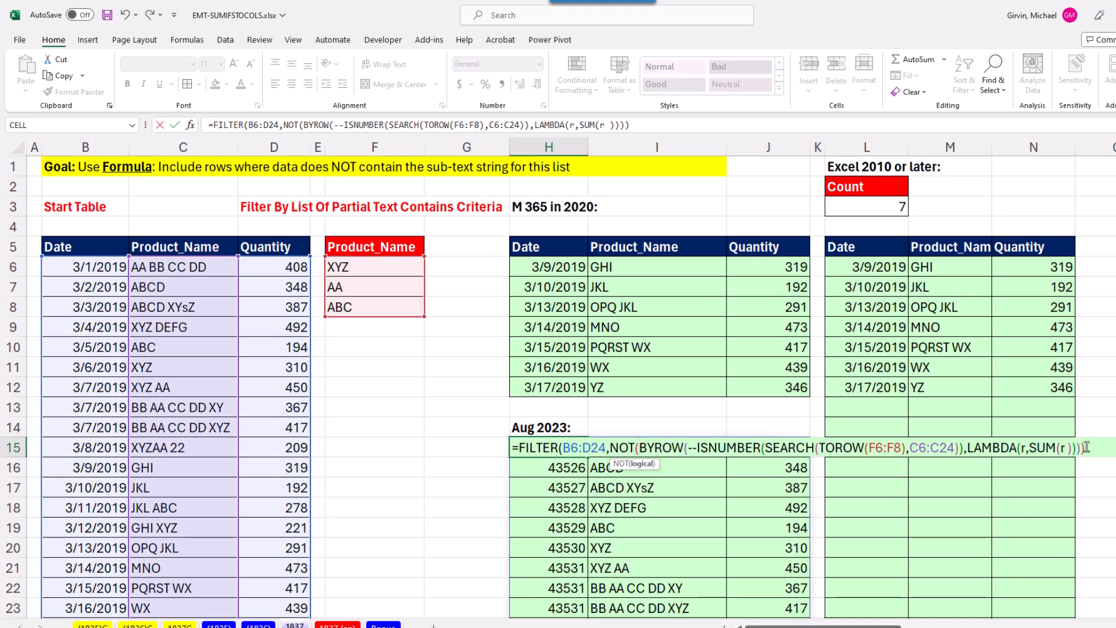
pyautogui.write(')')
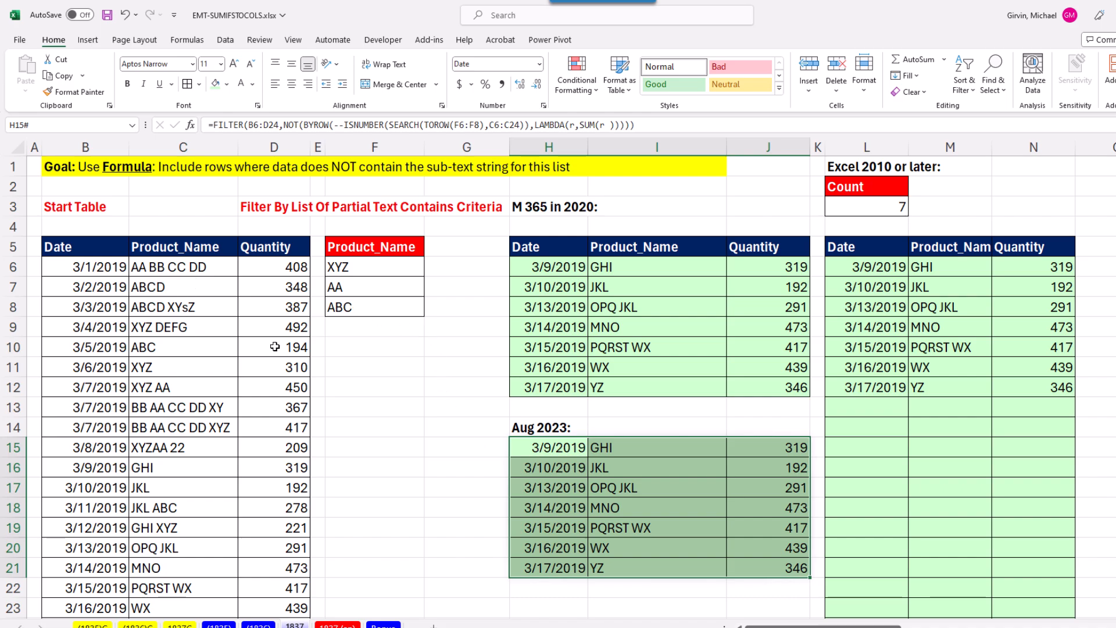
pyautogui.moveTo(256, 276)
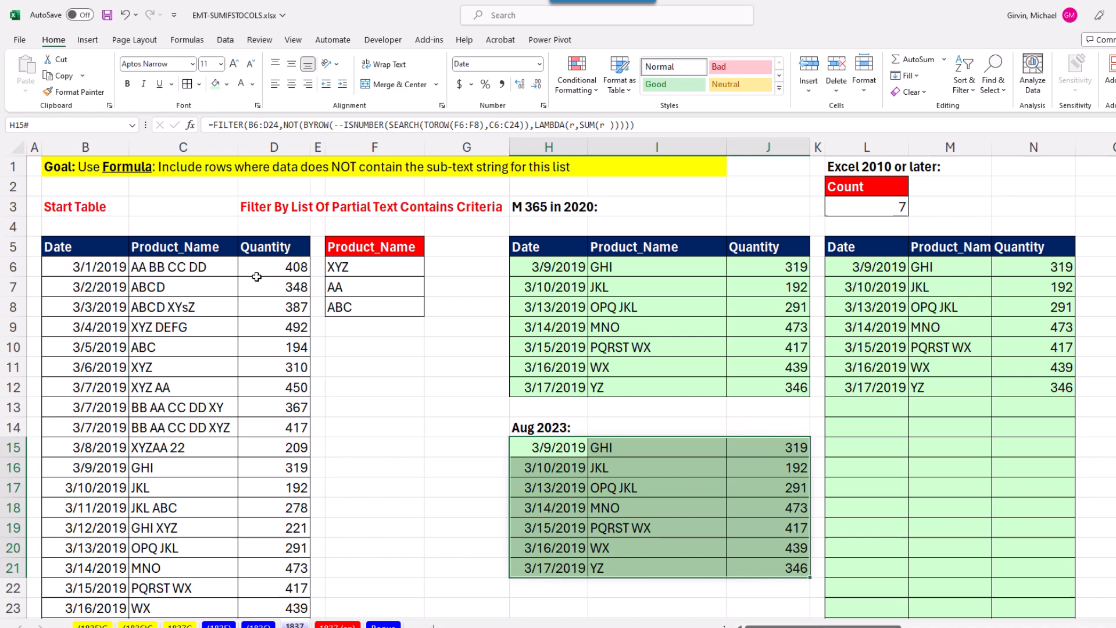
pyautogui.moveTo(108, 434)
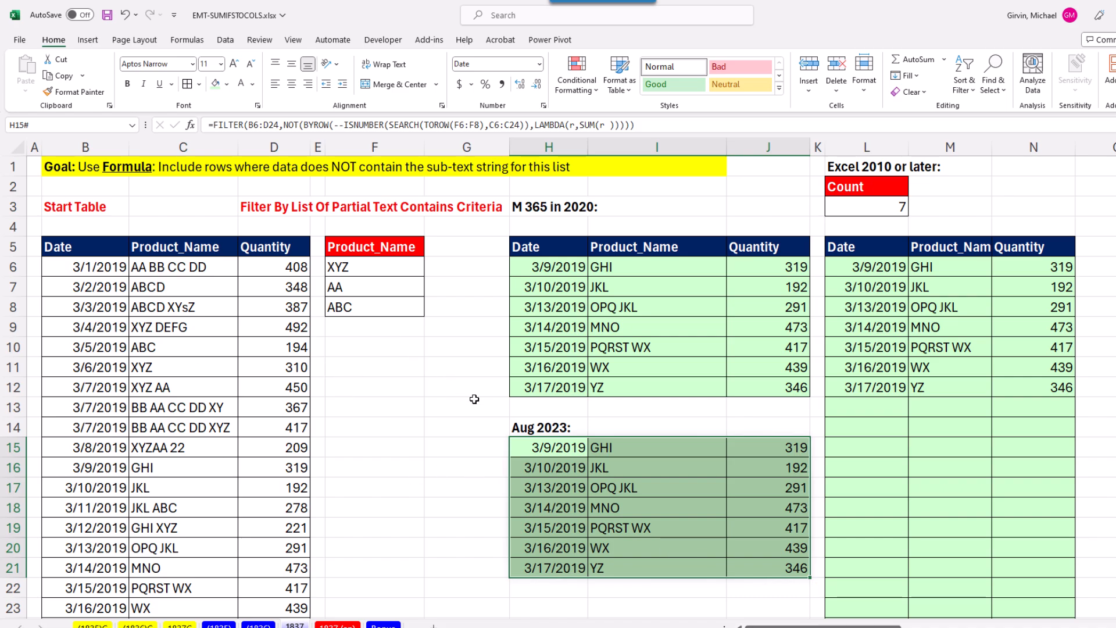
pyautogui.moveTo(570, 456)
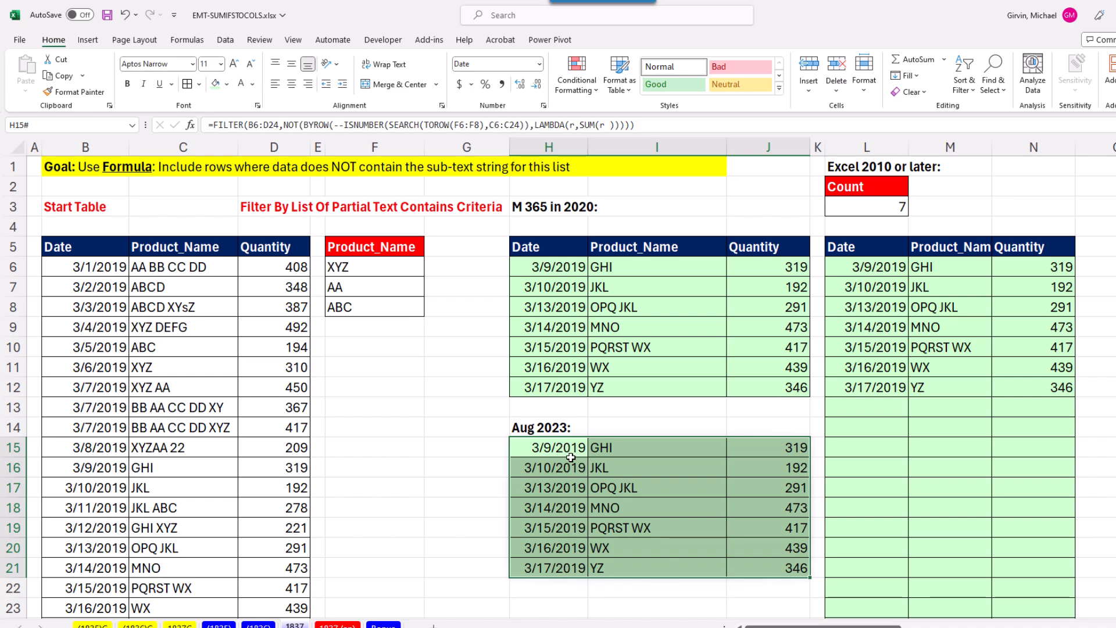
pyautogui.doubleClick(558, 447)
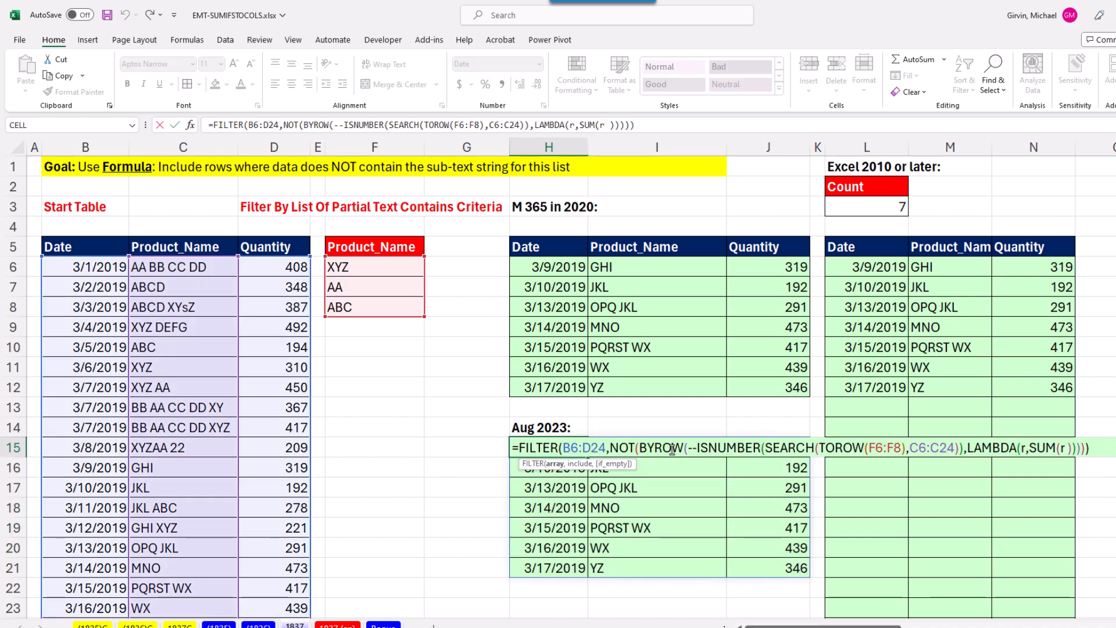